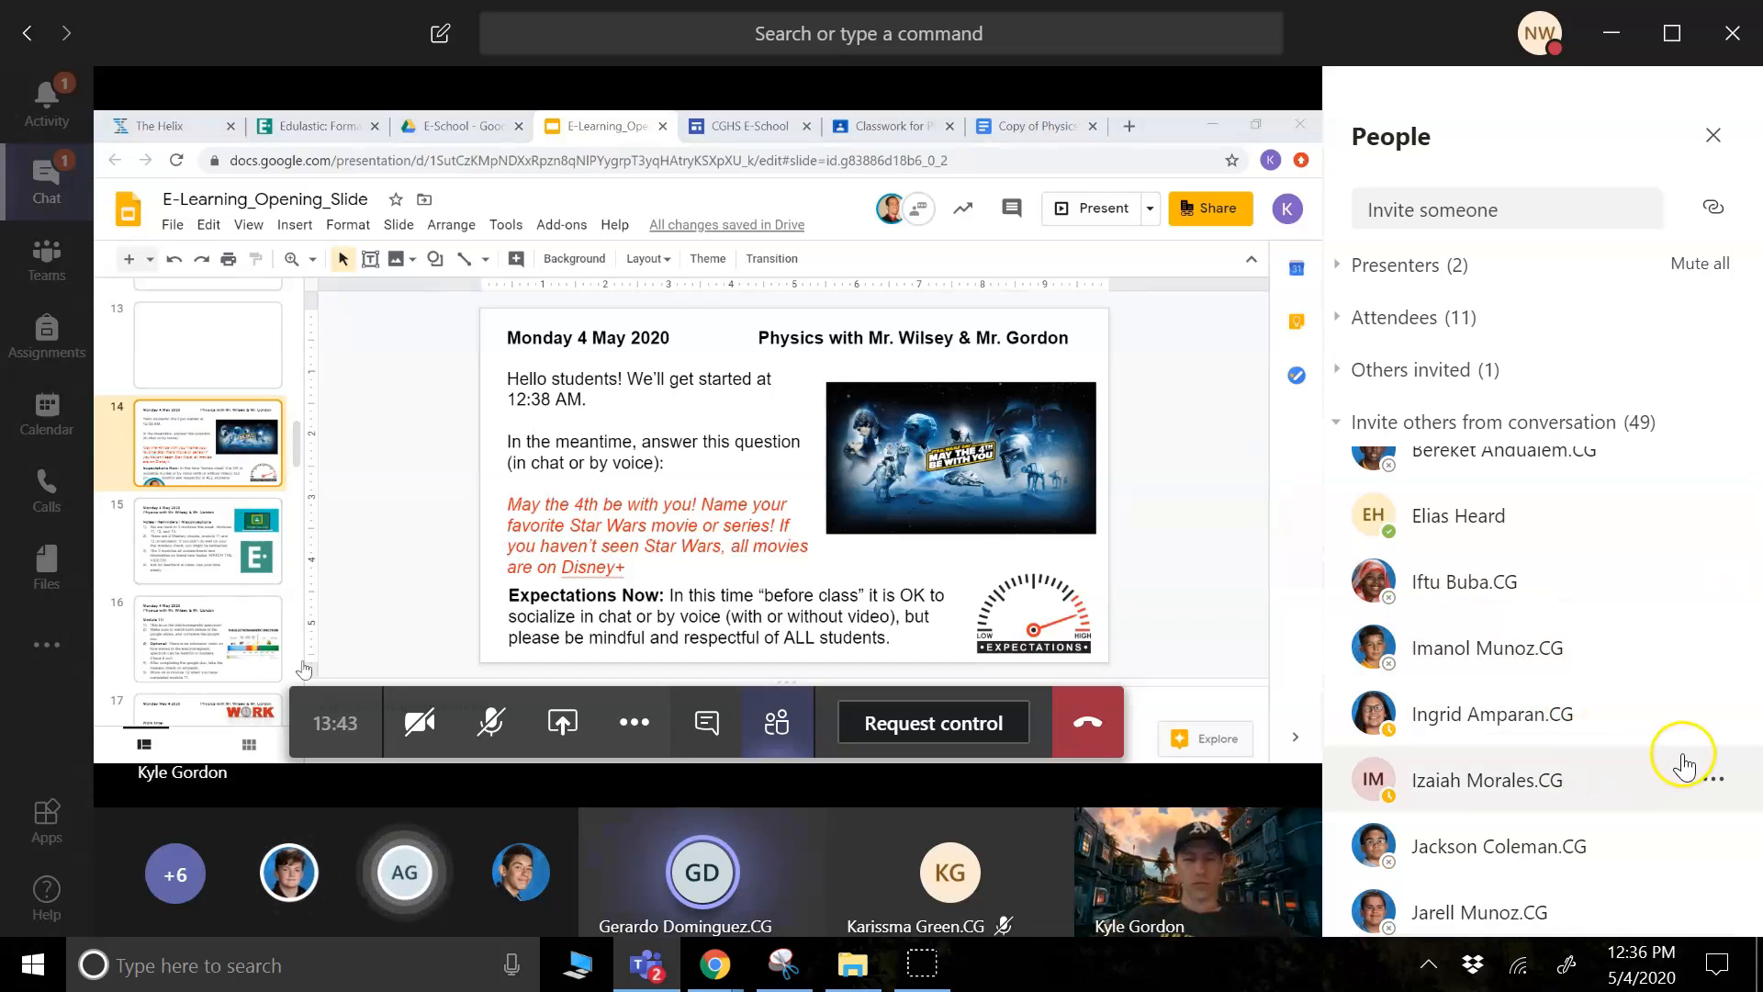
- Show the meeting chat pane in place of the participant list
left_click(1717, 718)
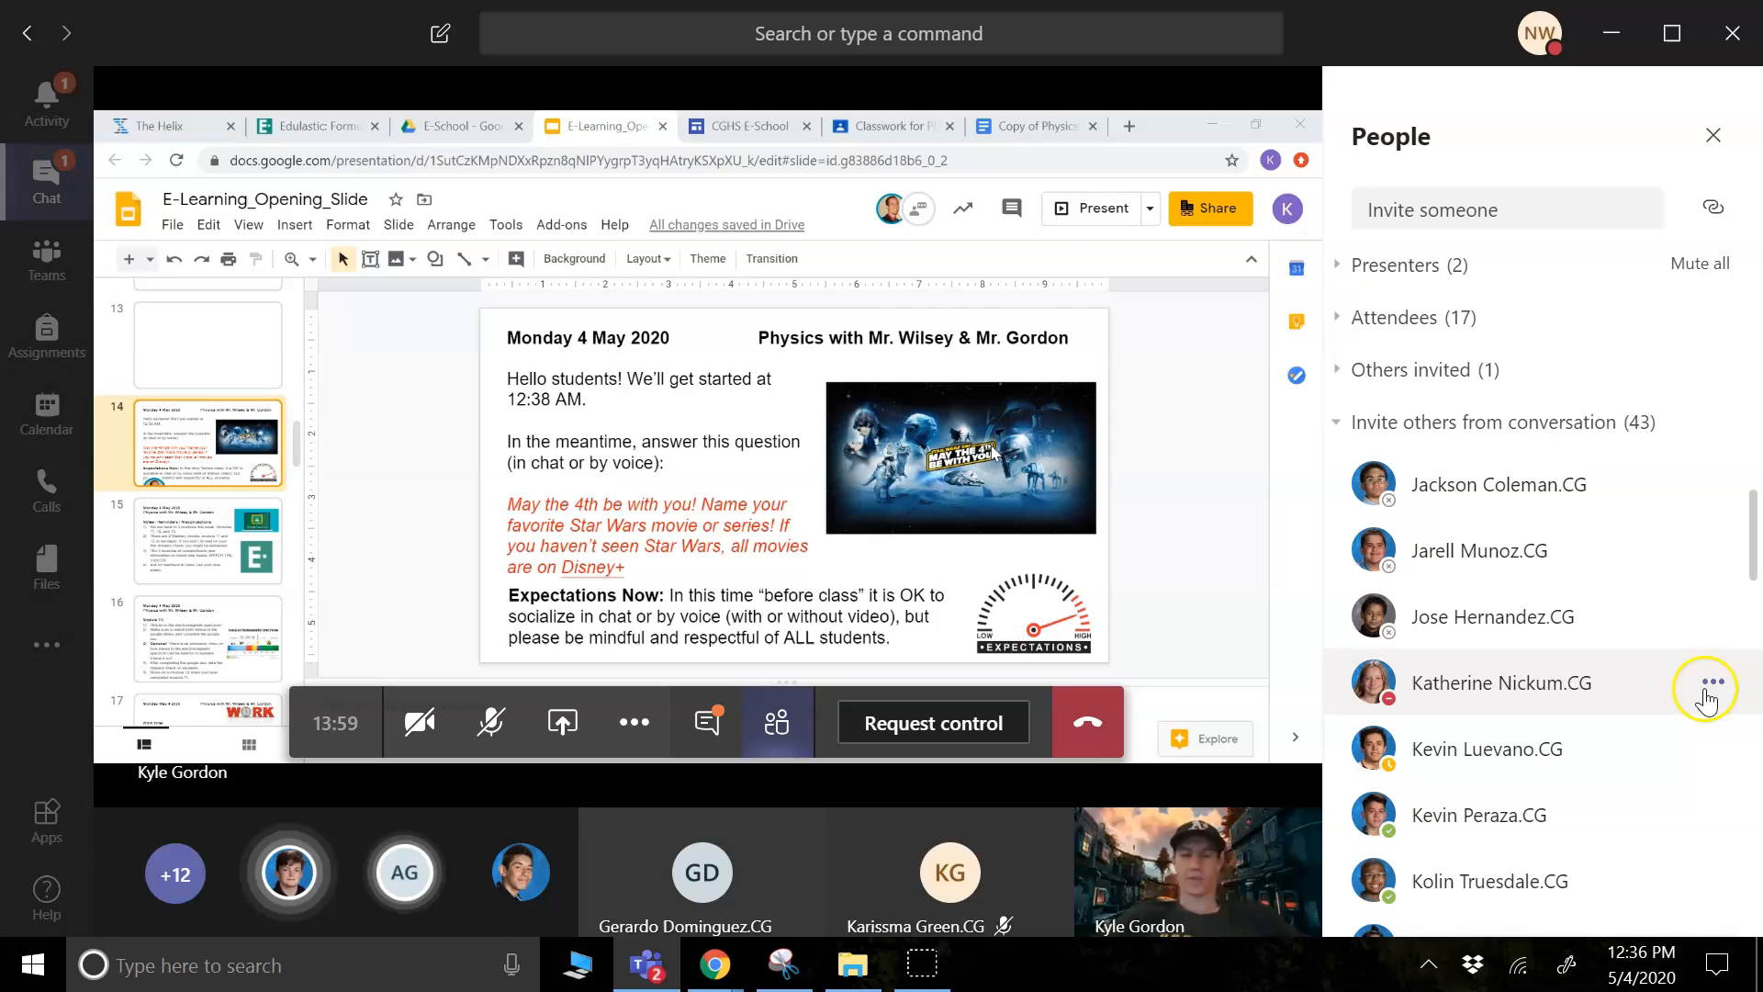
left_click(1705, 687)
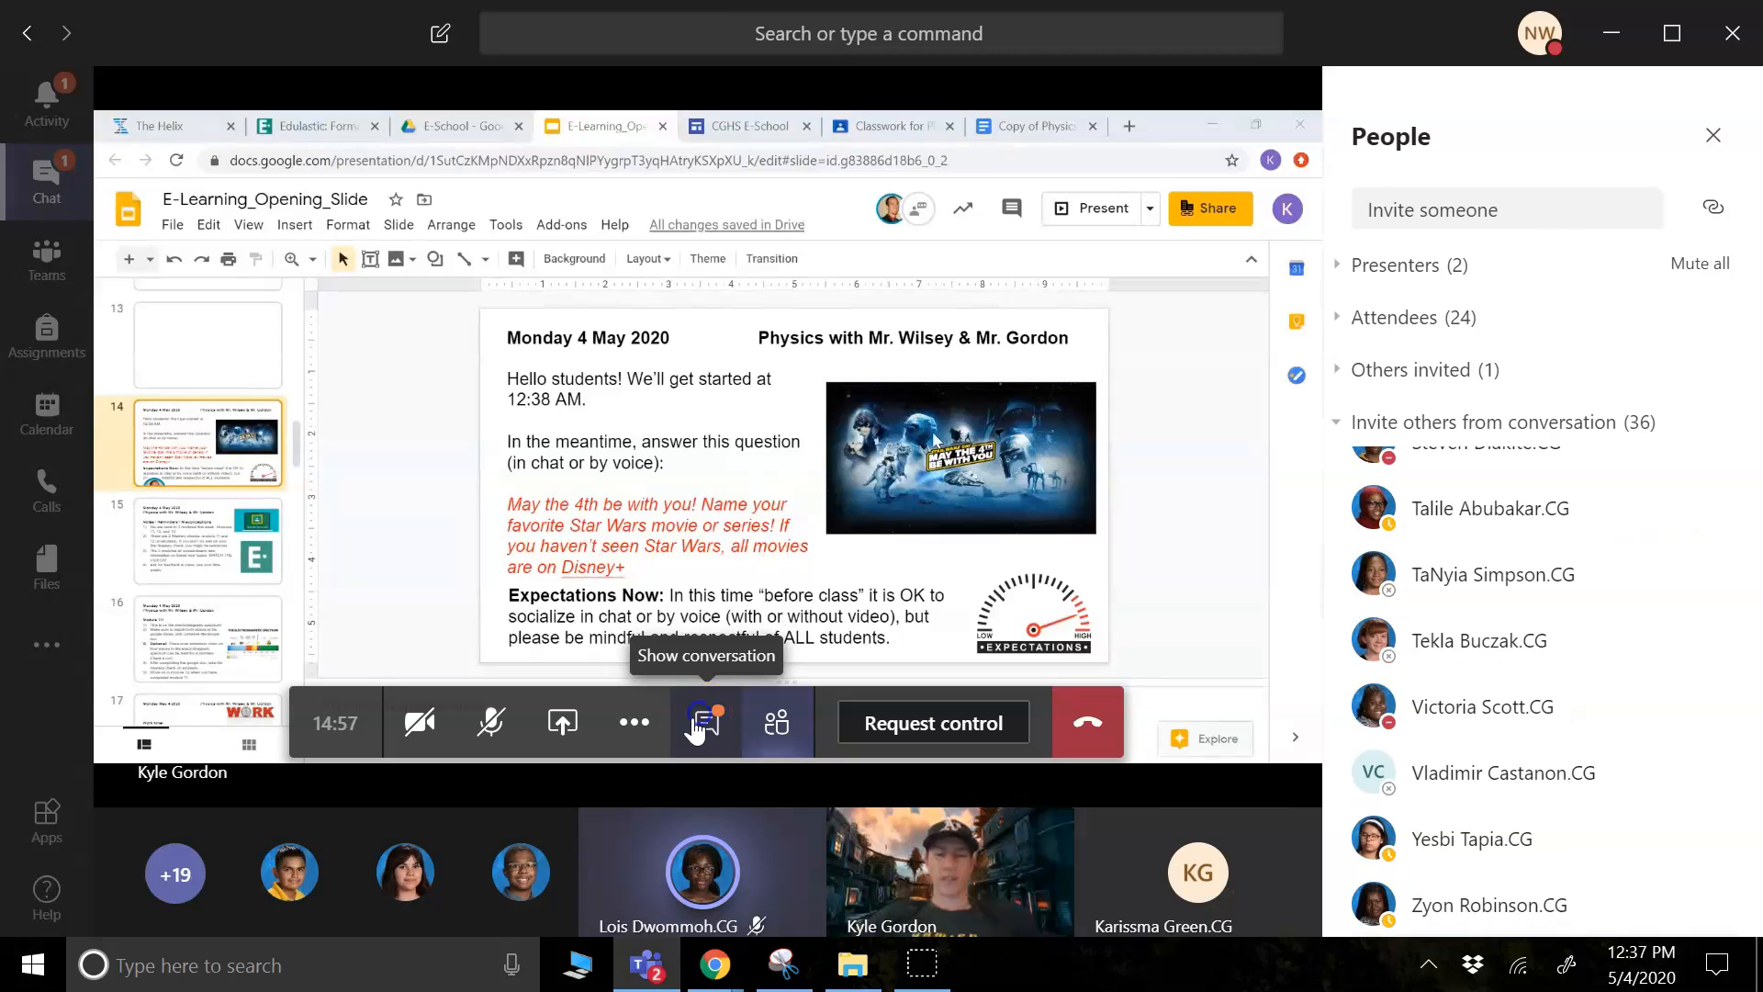
left_click(704, 722)
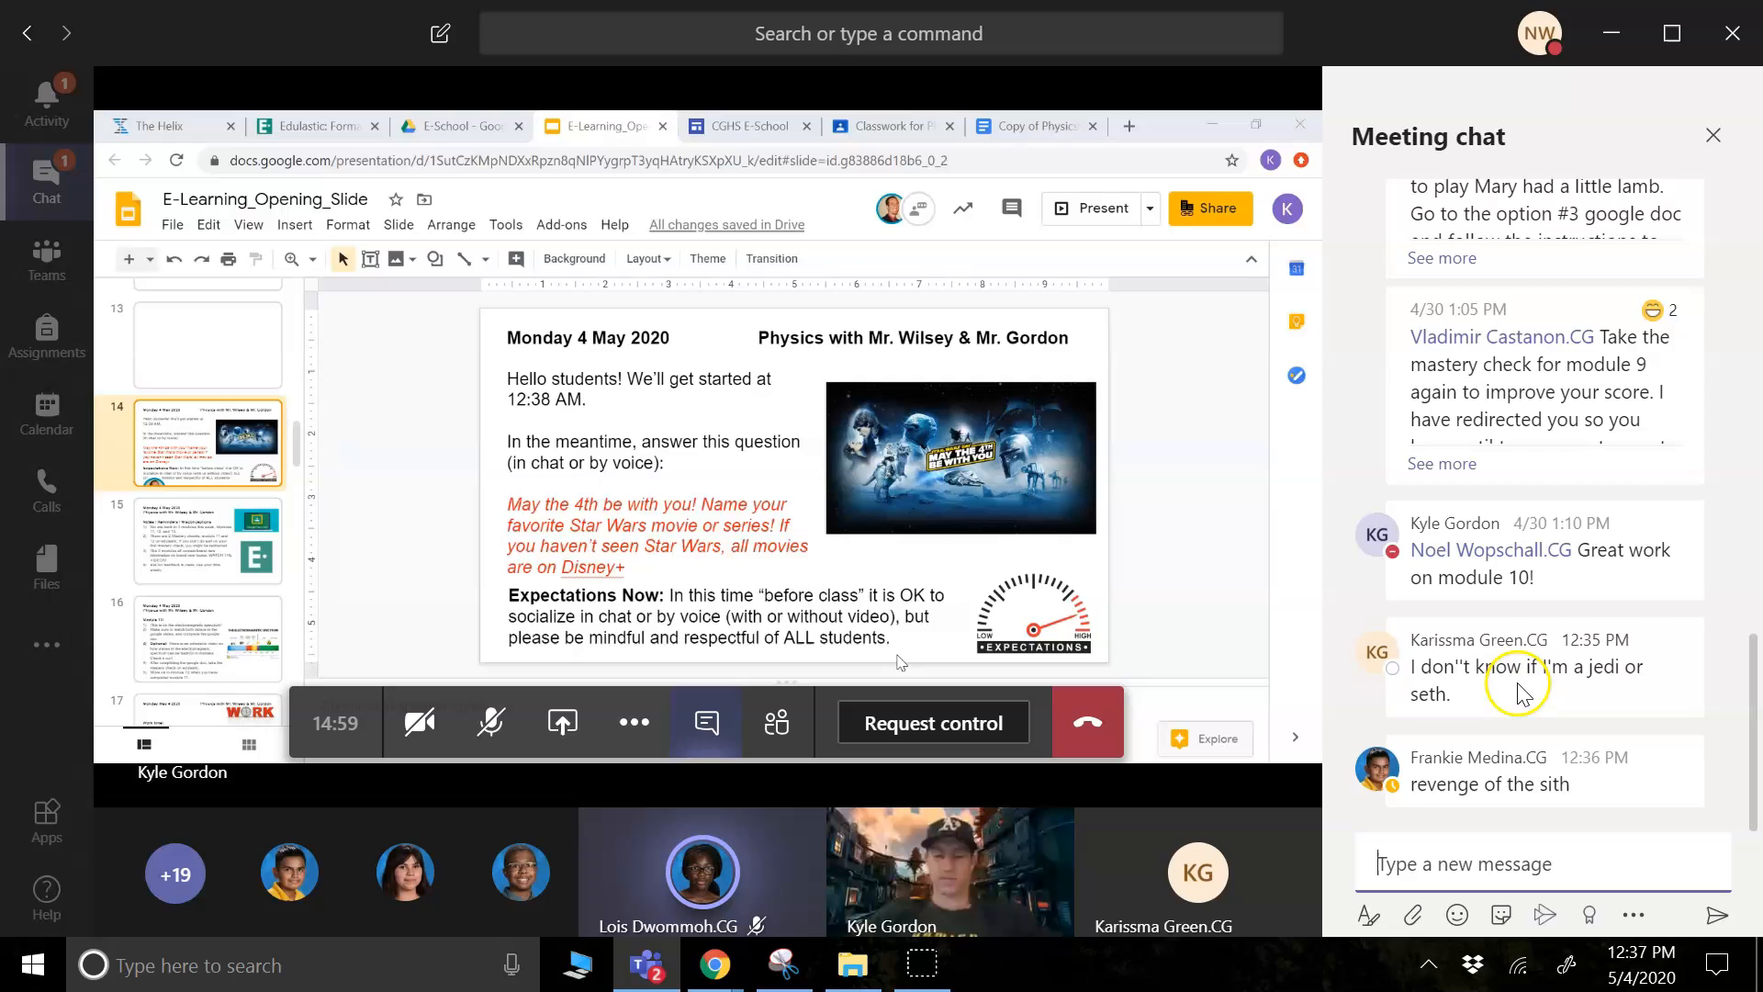
mouse_move(775, 724)
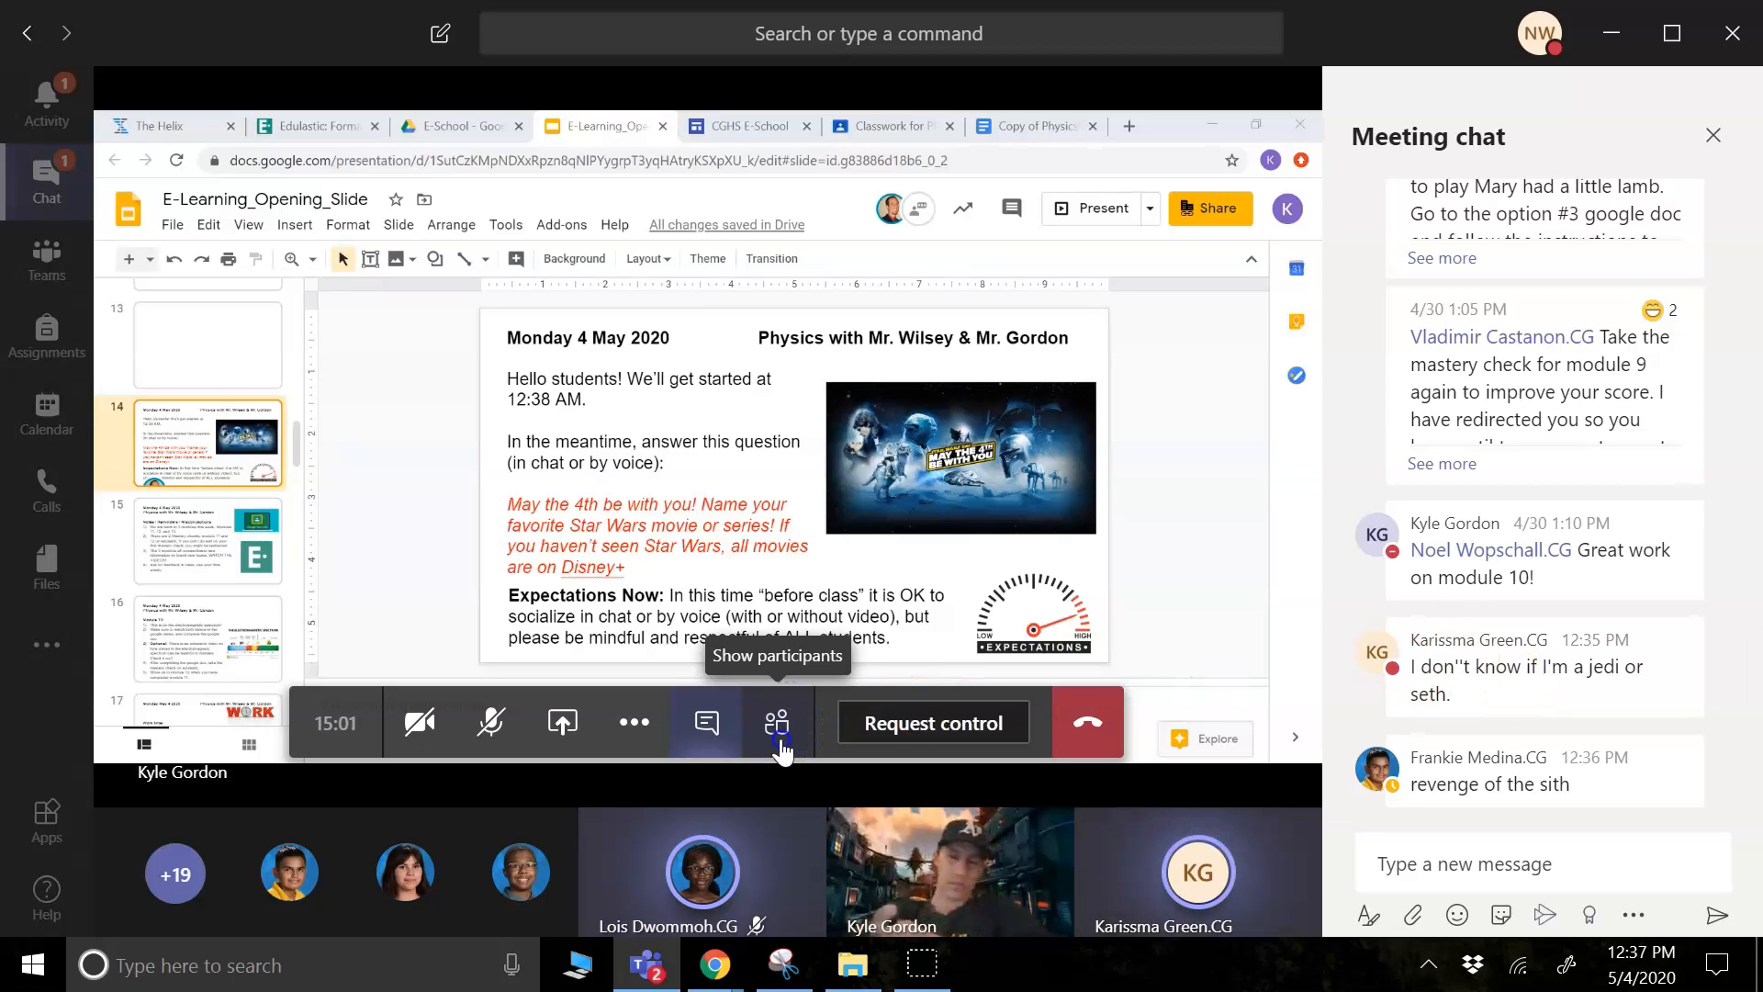
- Glance at the participant list, then return to the meeting chat with students' Star Wars replies
left_click(775, 724)
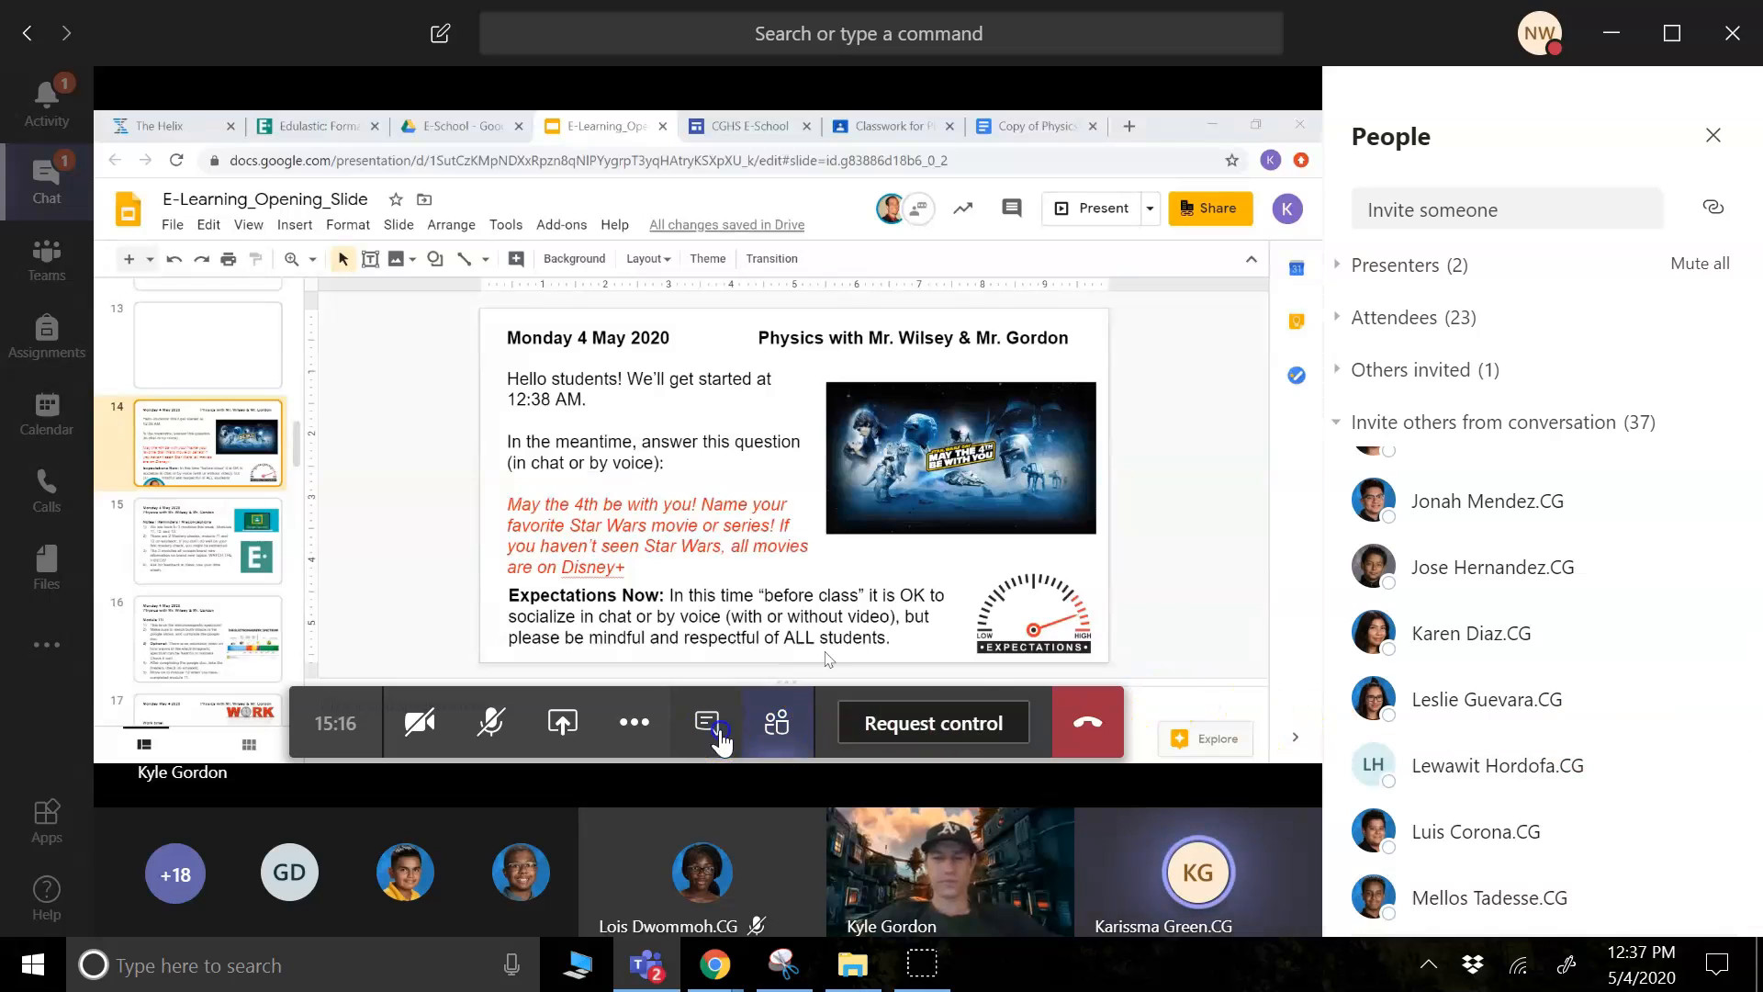
left_click(705, 722)
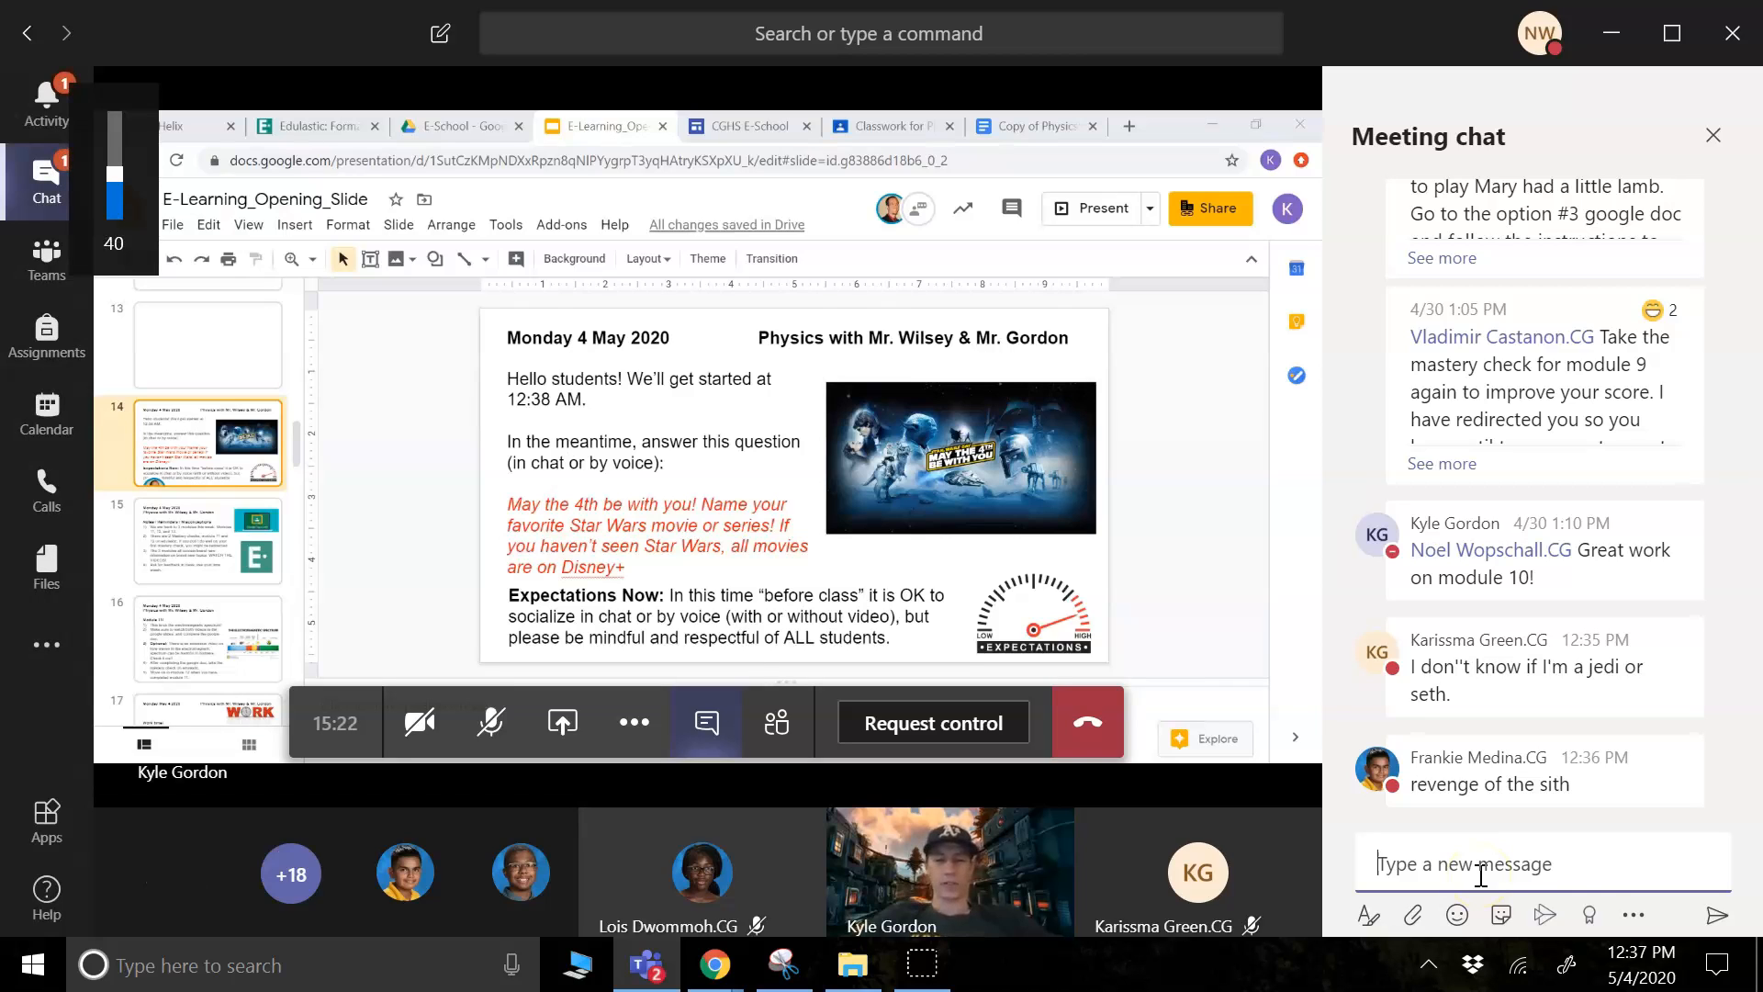
- Post the reply 'empire strikes back. classic' in the meeting chat
type("e")
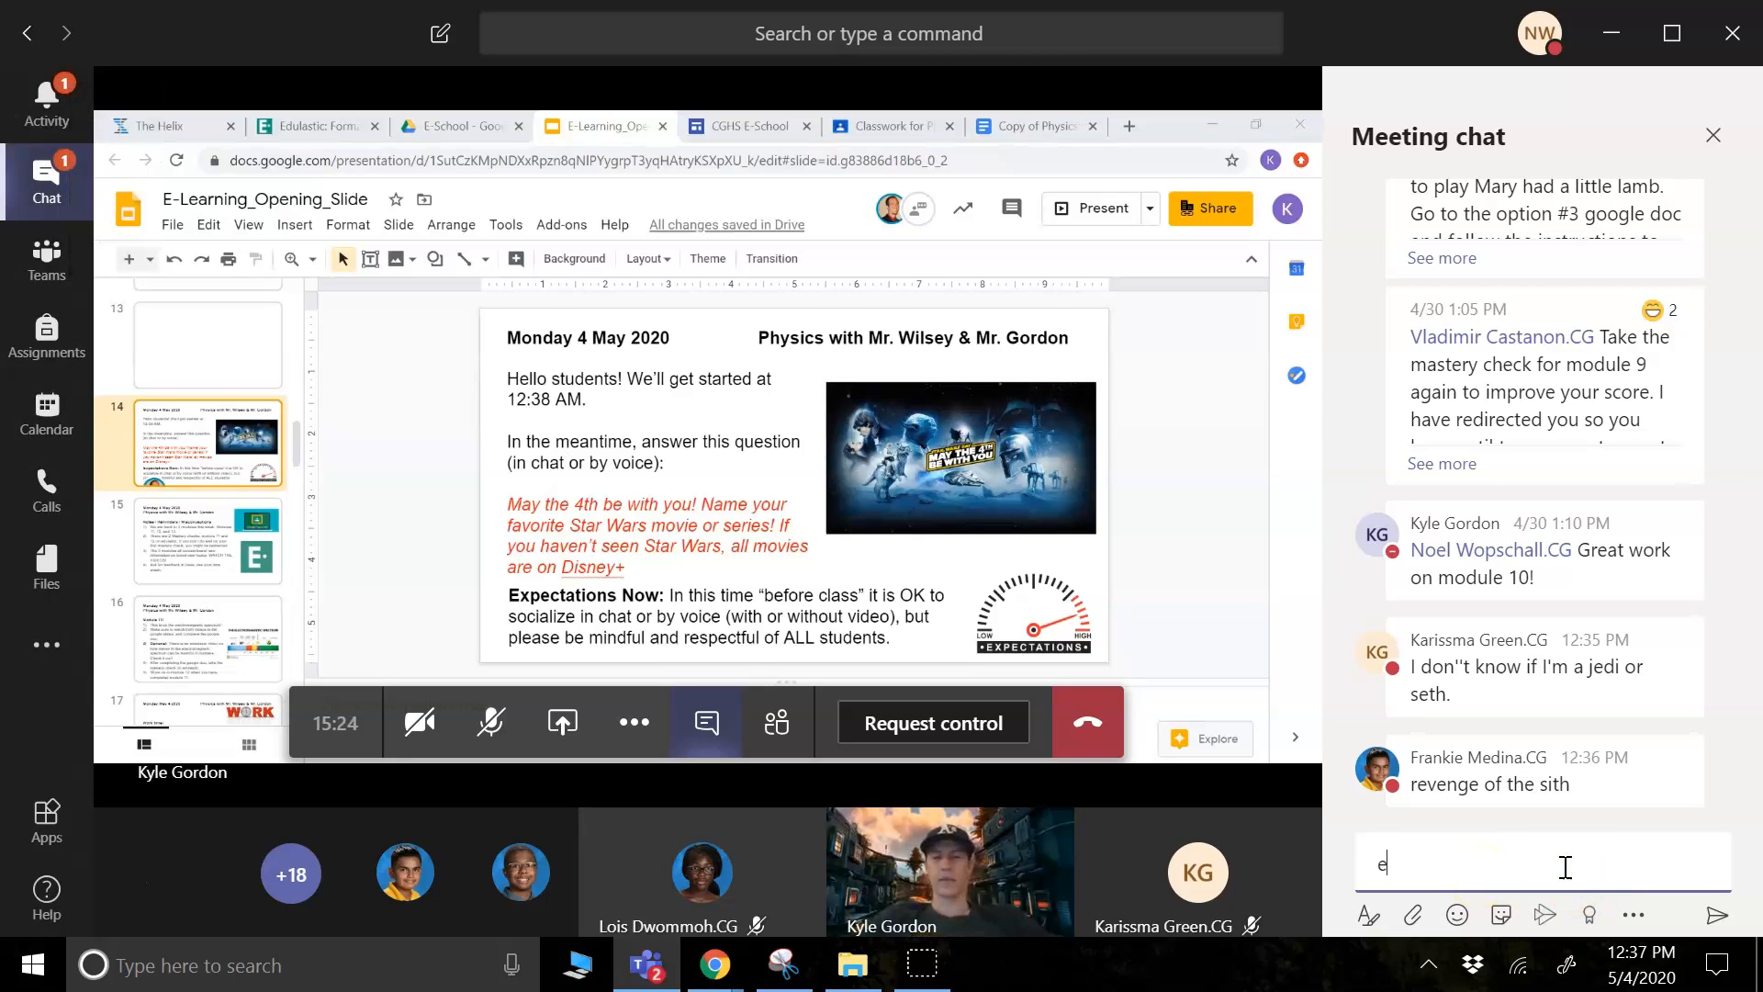
type("mpire strikes back")
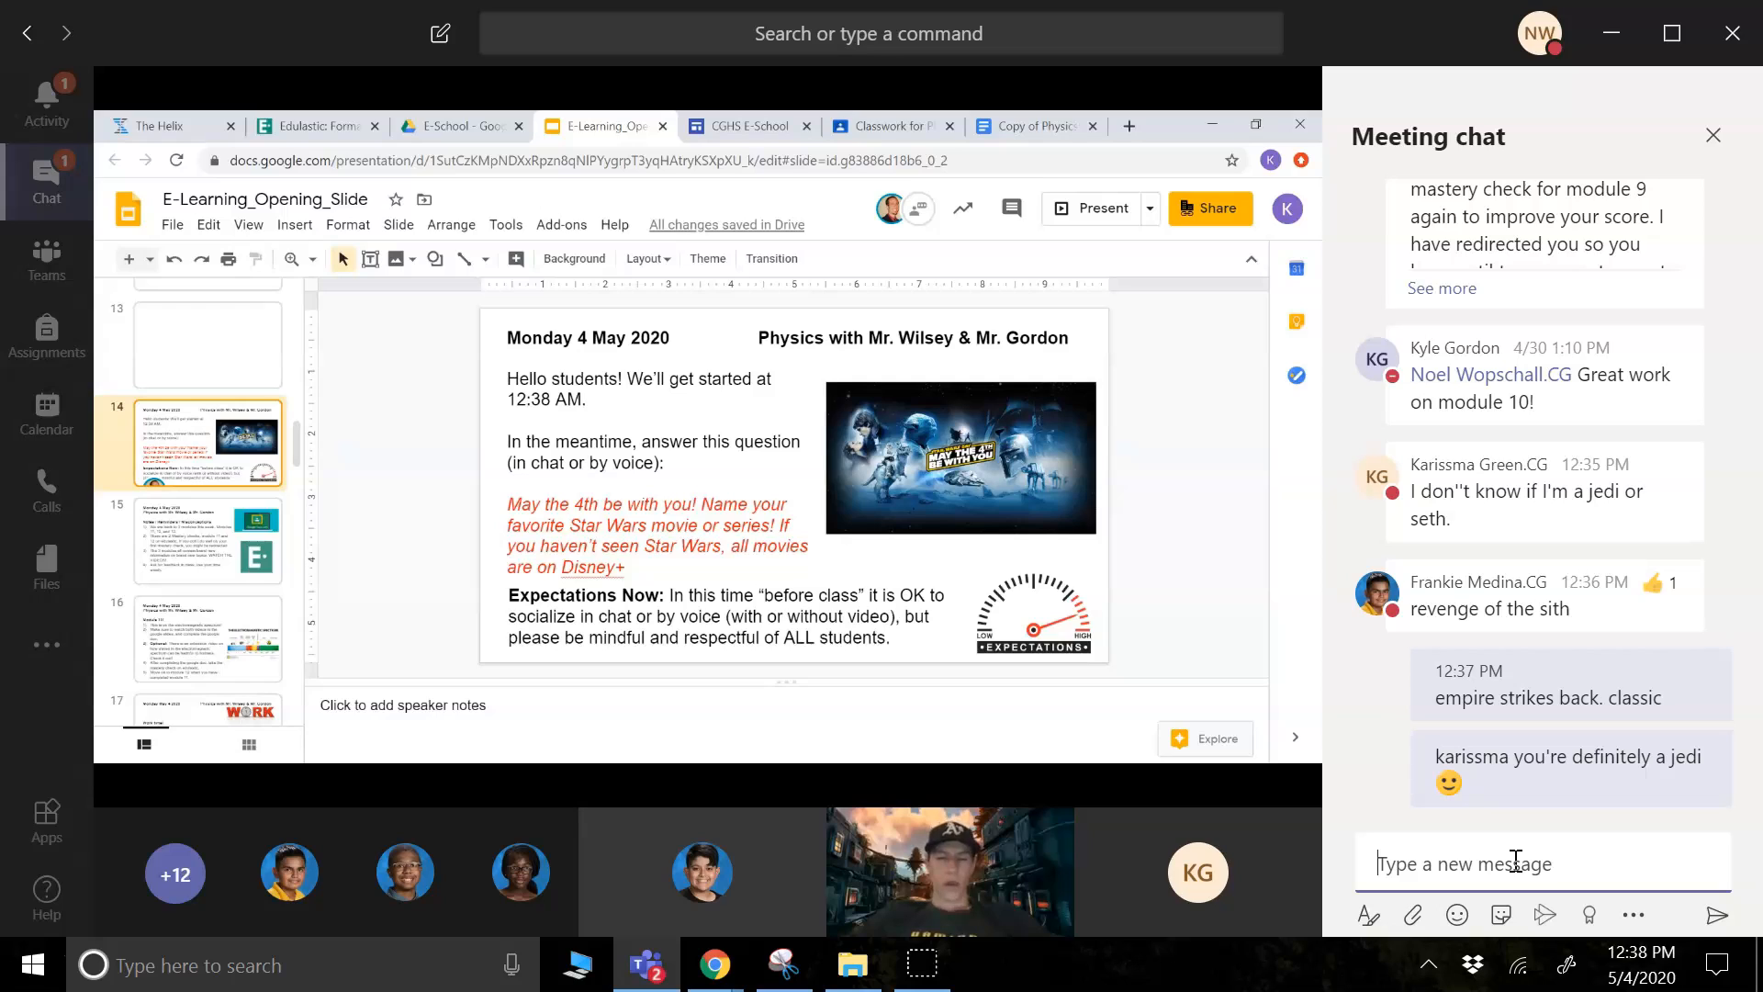
mouse_move(657, 534)
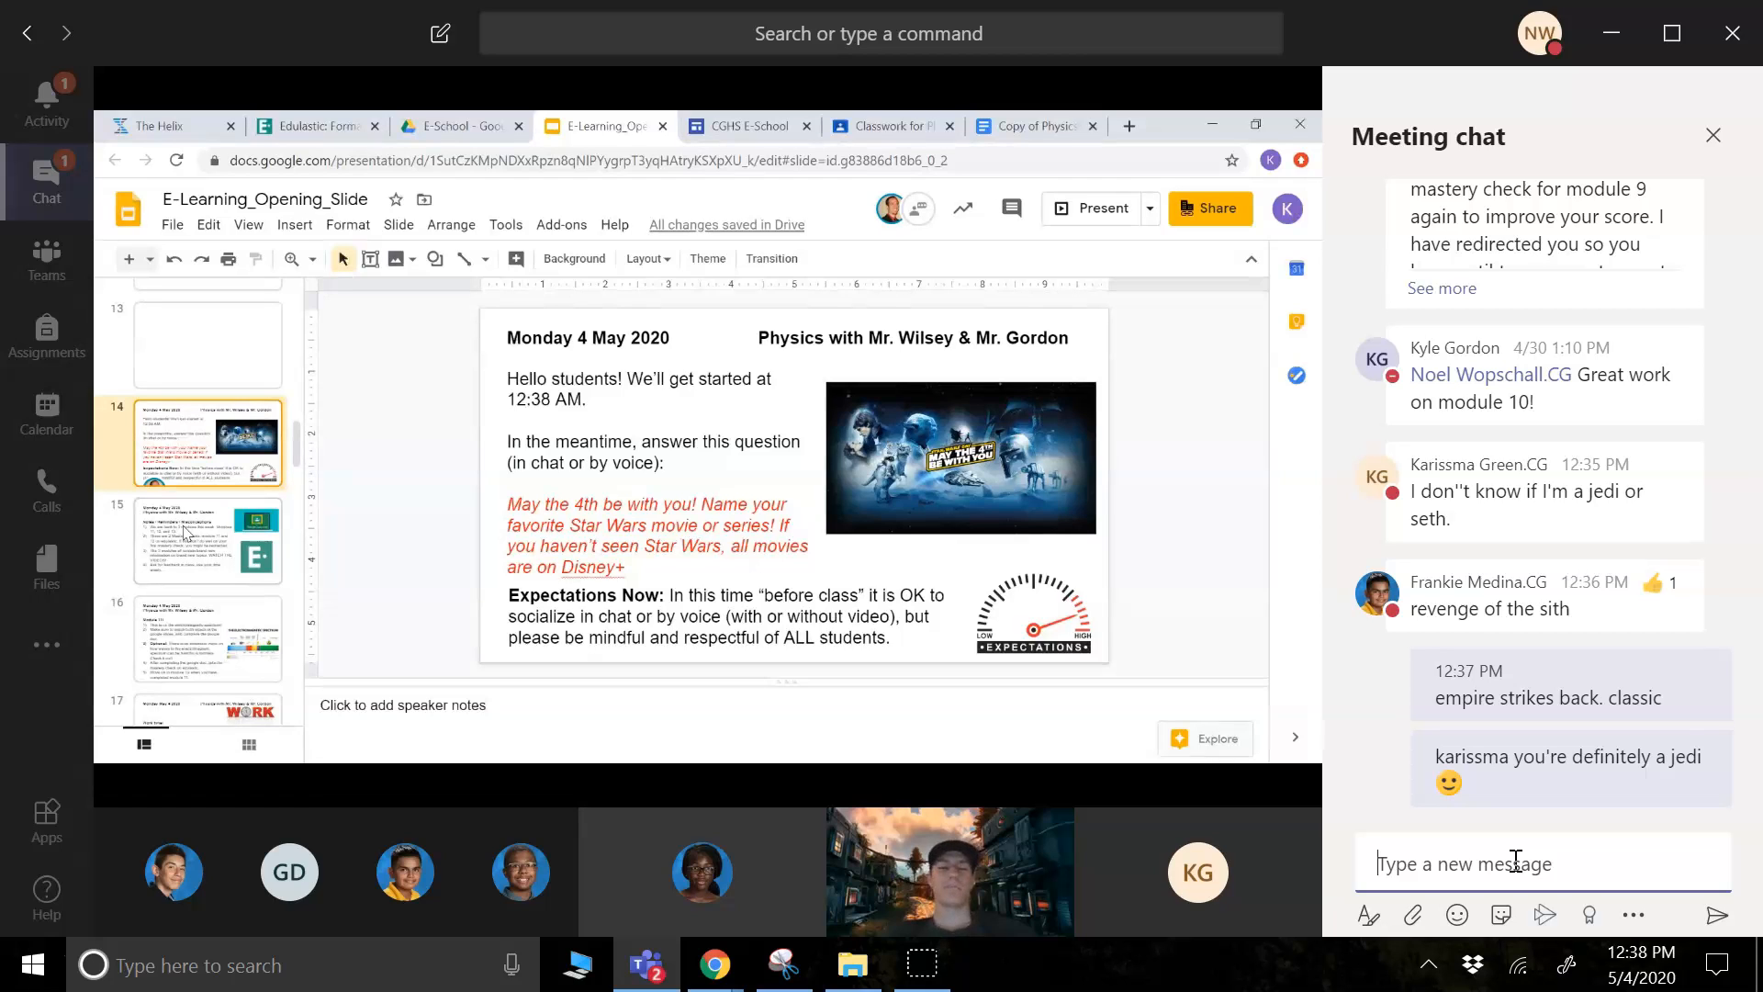
- Unmute the microphone and show the reminders slide about modules 11, 12 and 13
left_click(208, 540)
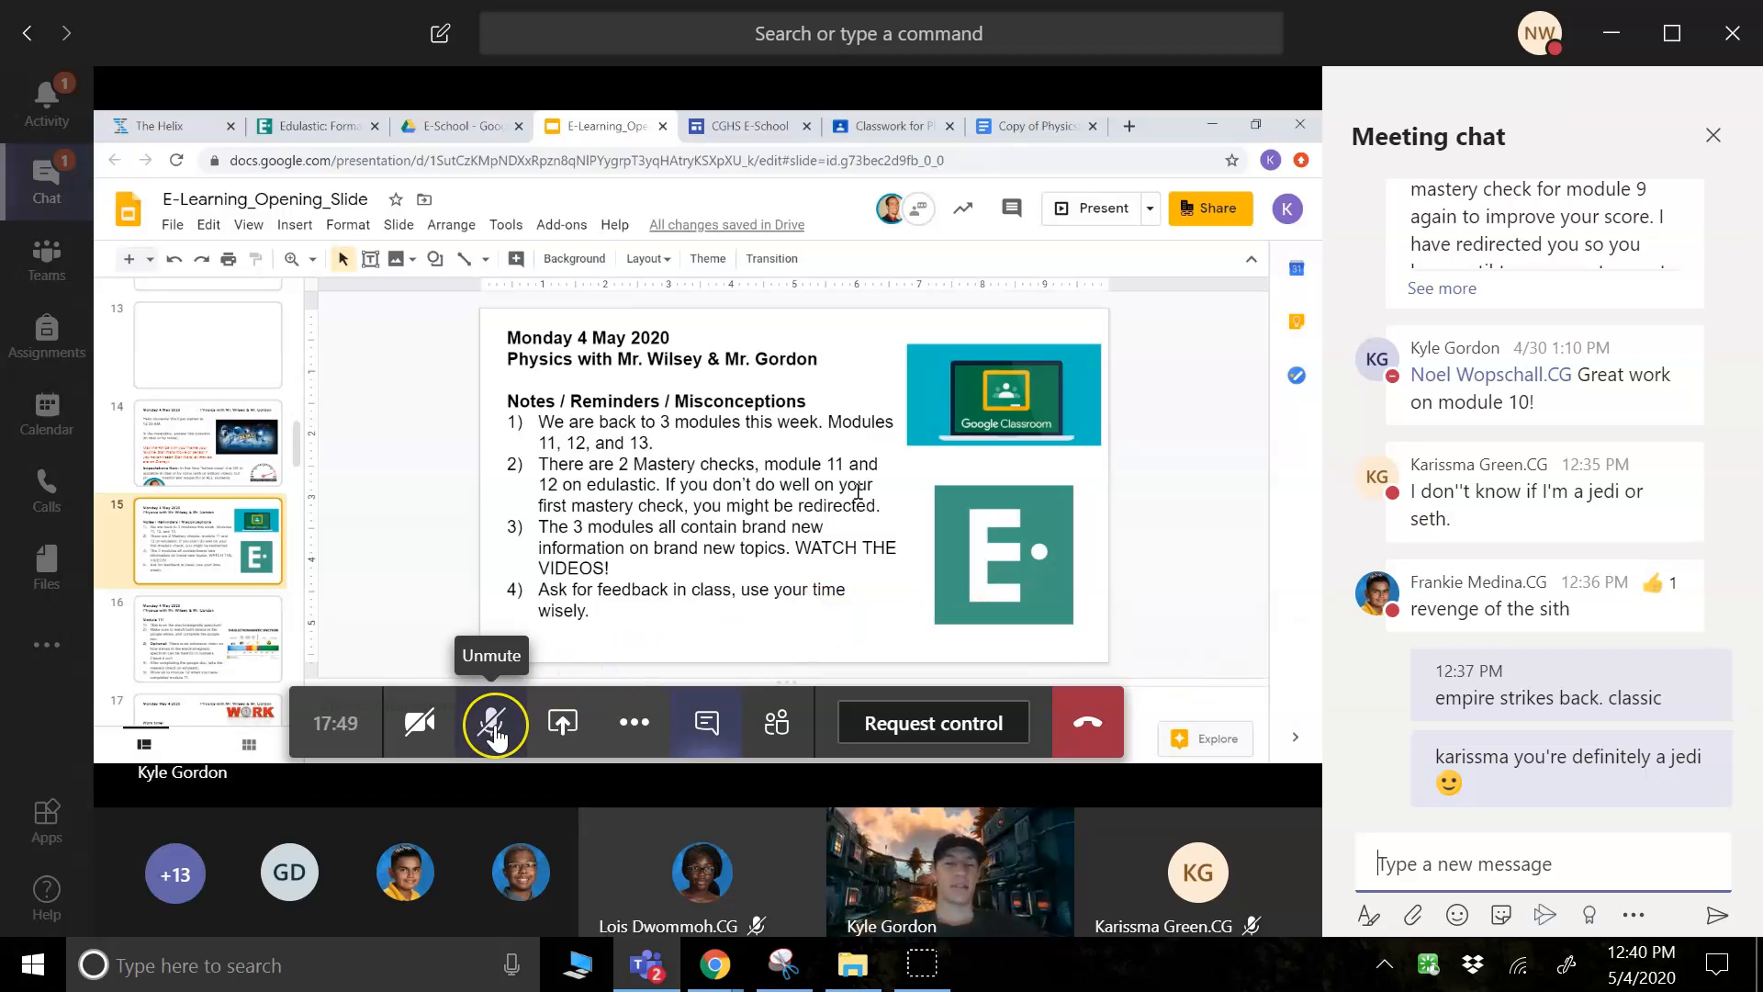
left_click(493, 722)
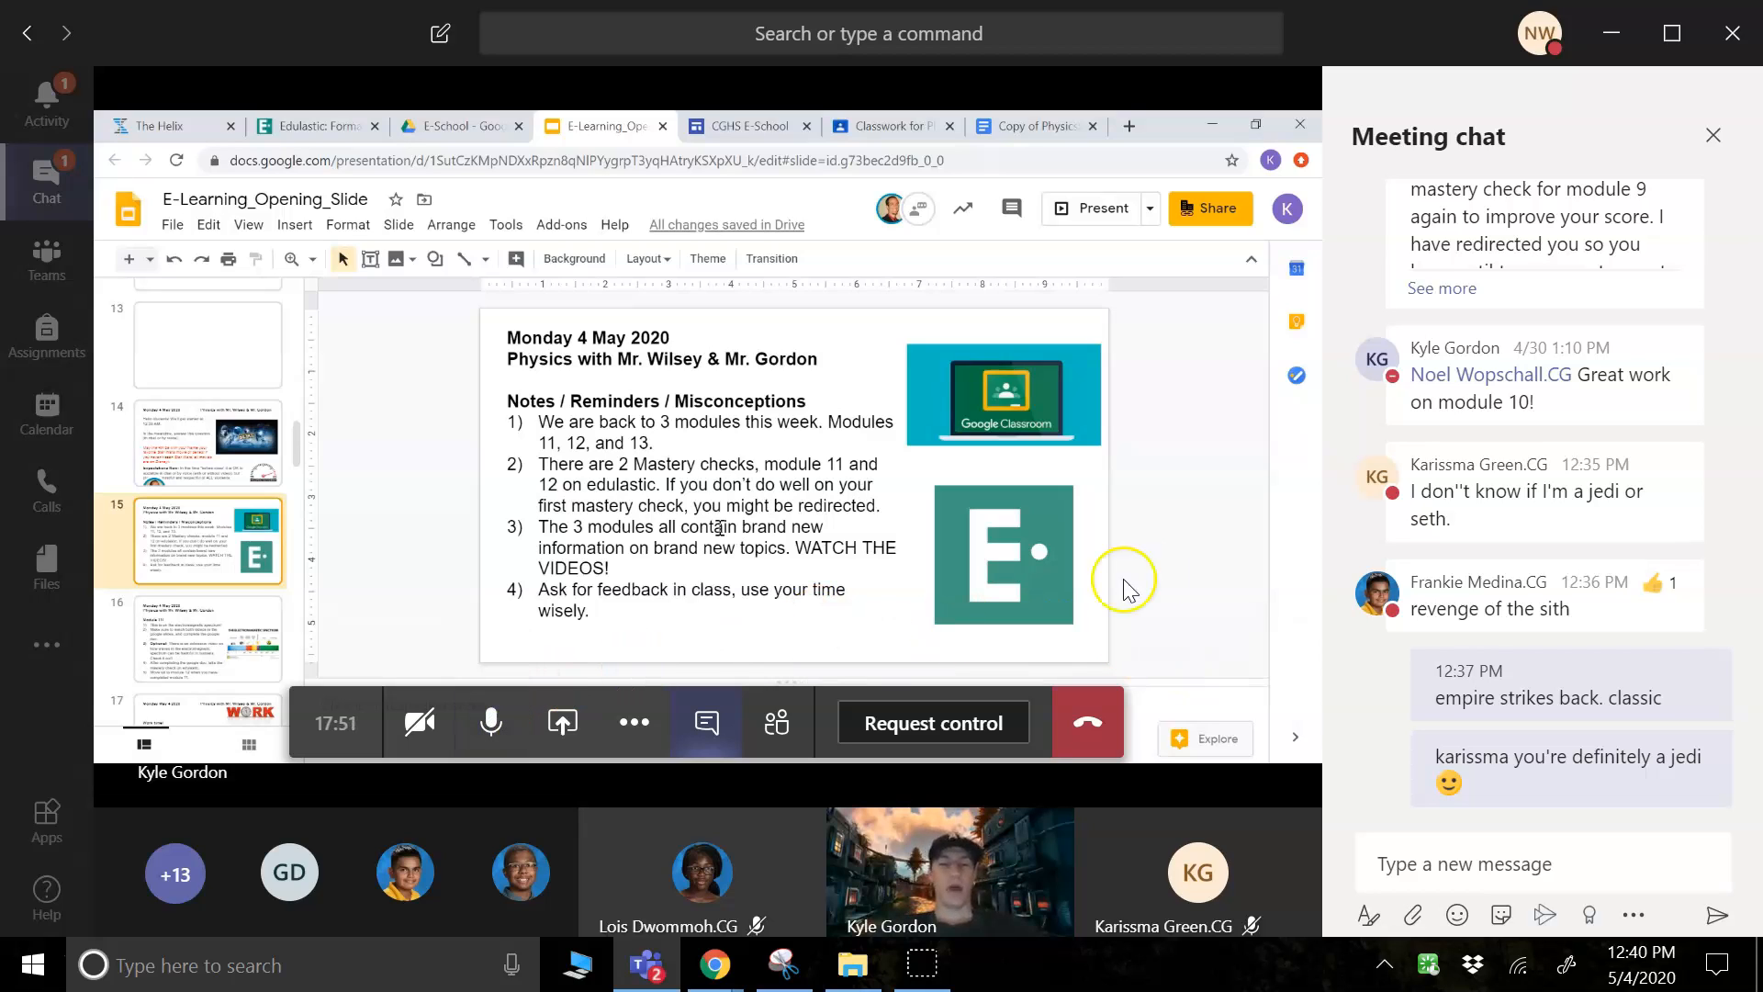
mouse_move(1186, 578)
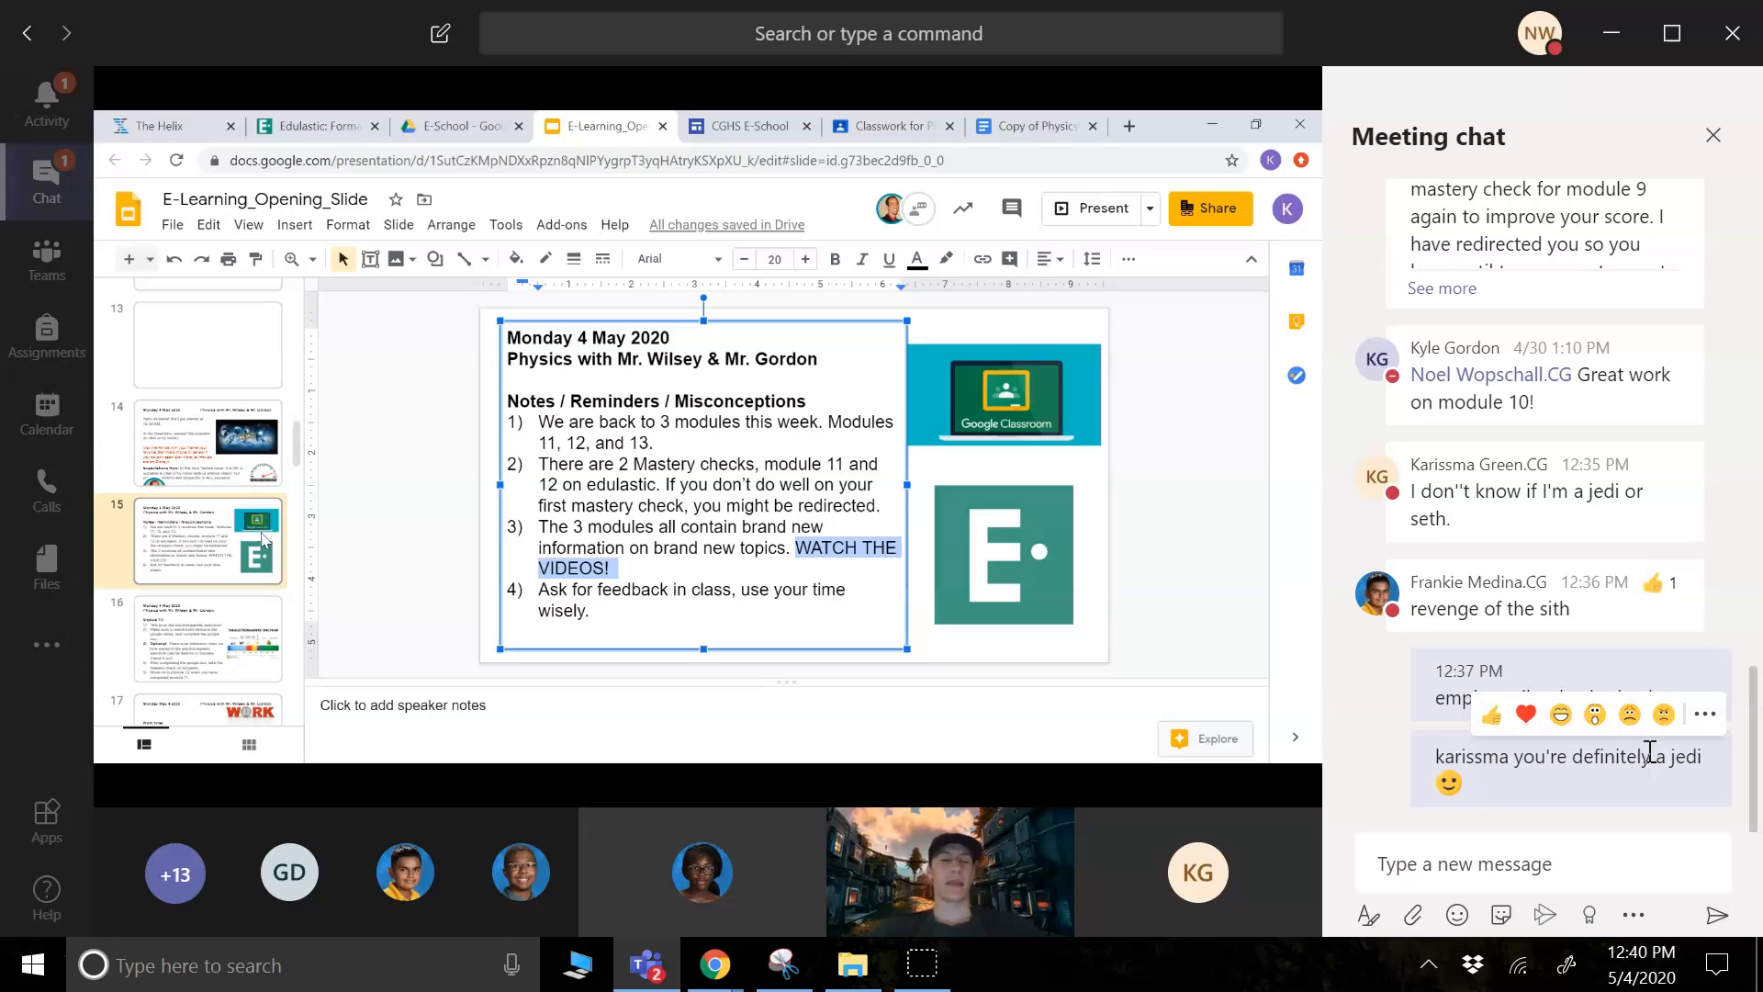
scroll("down", 3)
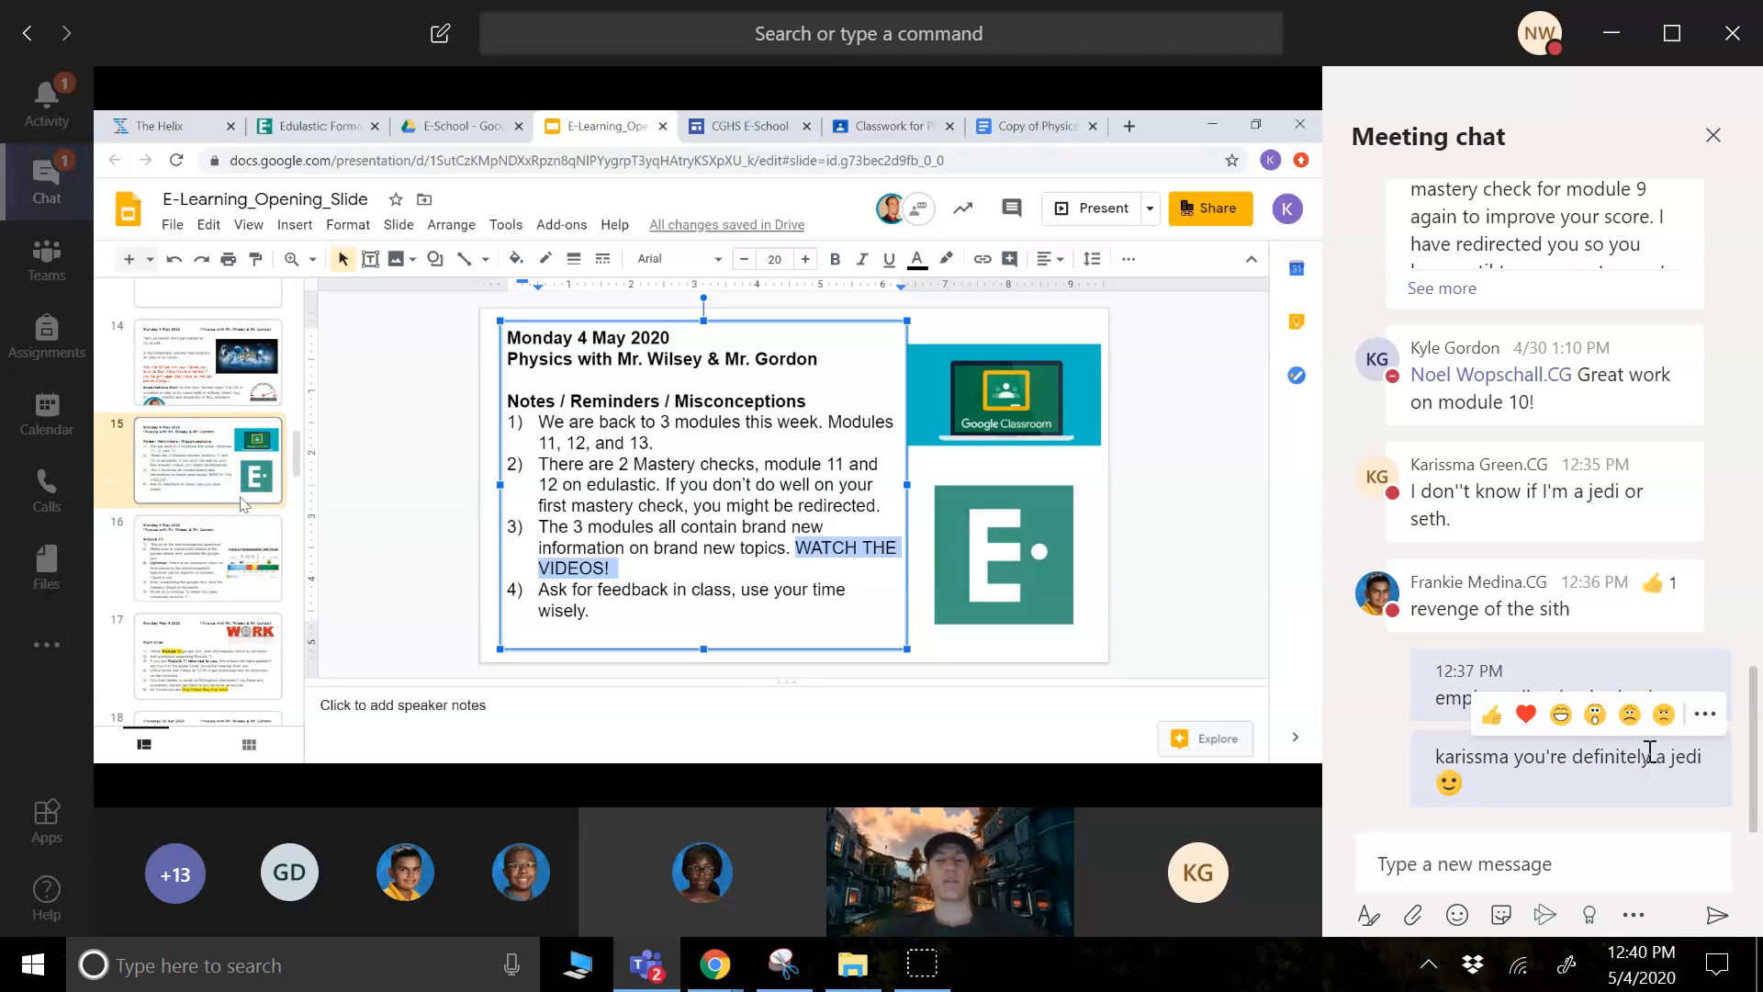
scroll("down", 3)
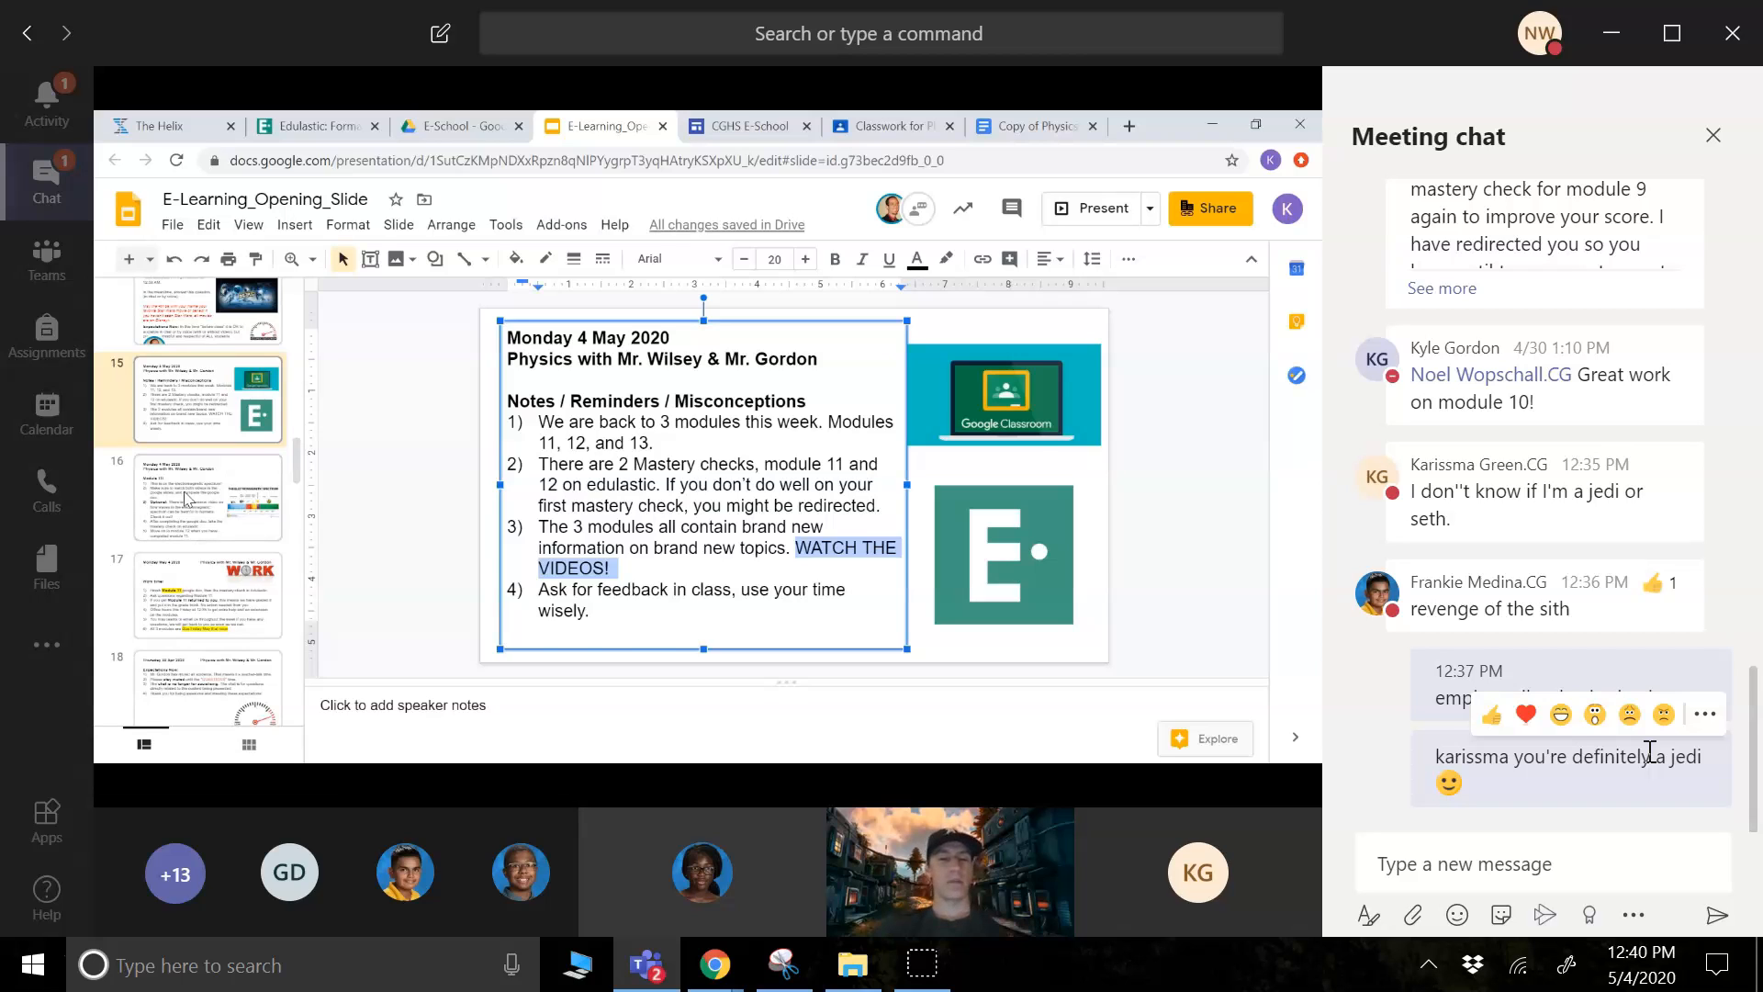
- Show the Module 11 electromagnetic spectrum slide and highlight a key instruction phrase
left_click(208, 498)
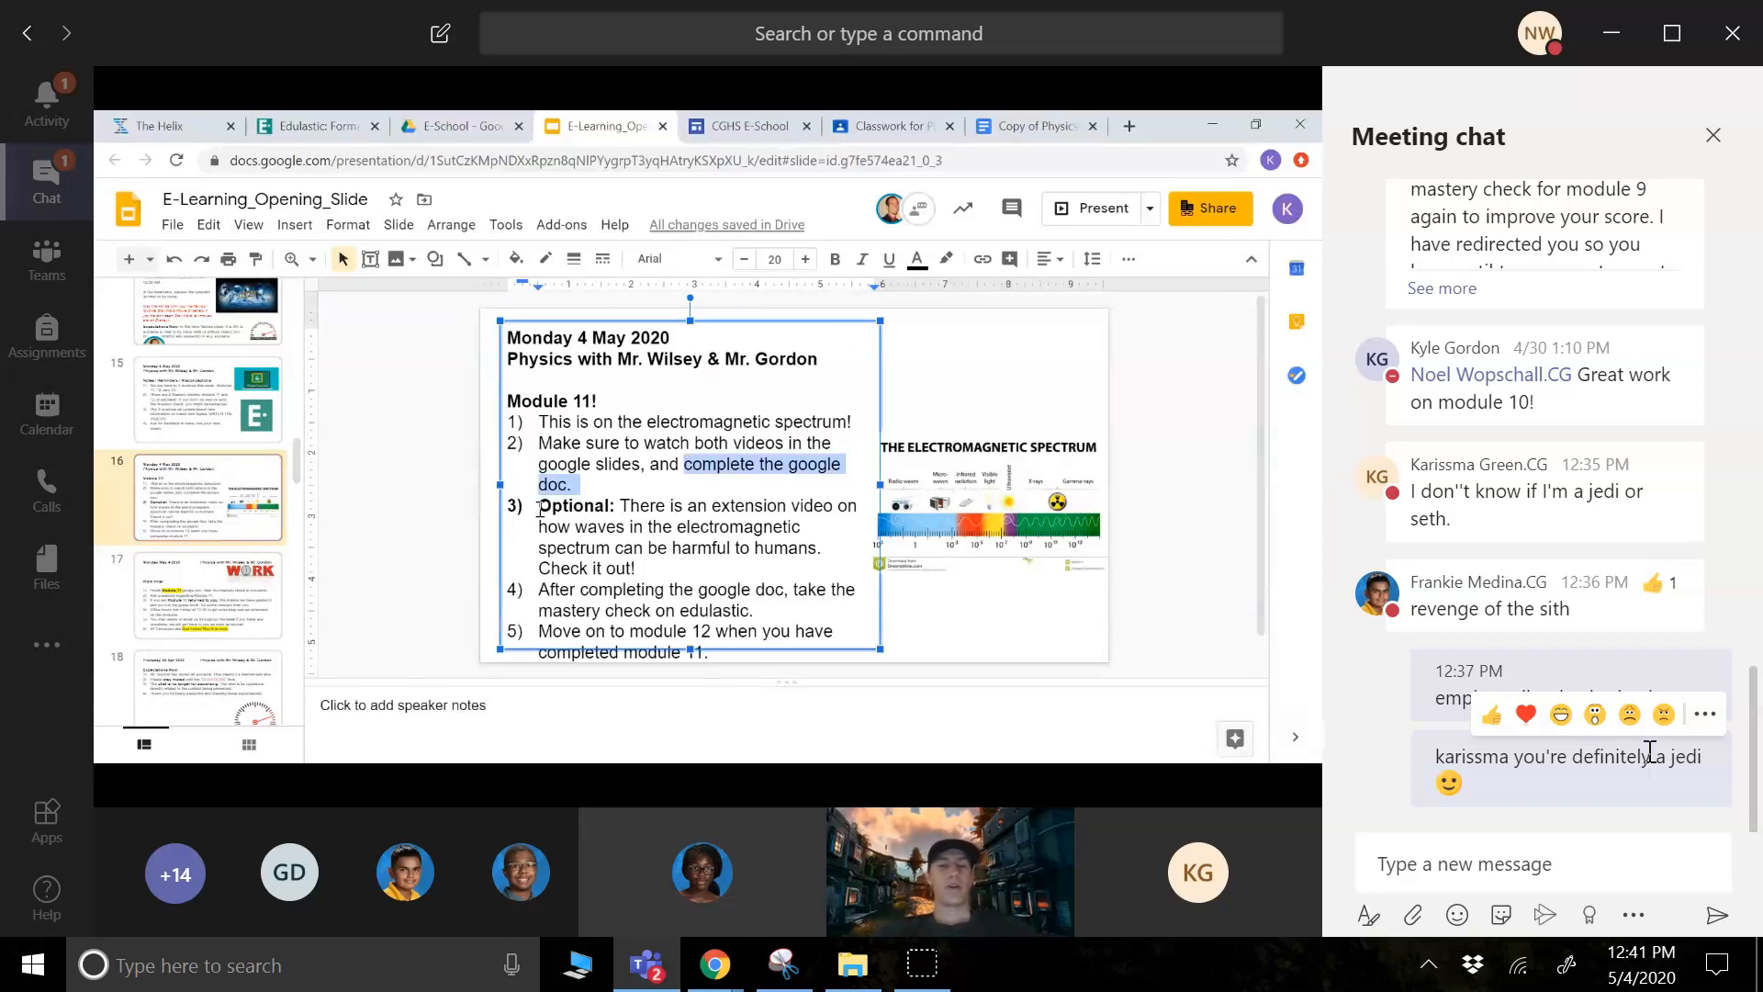
left_click_drag(540, 504, 731, 549)
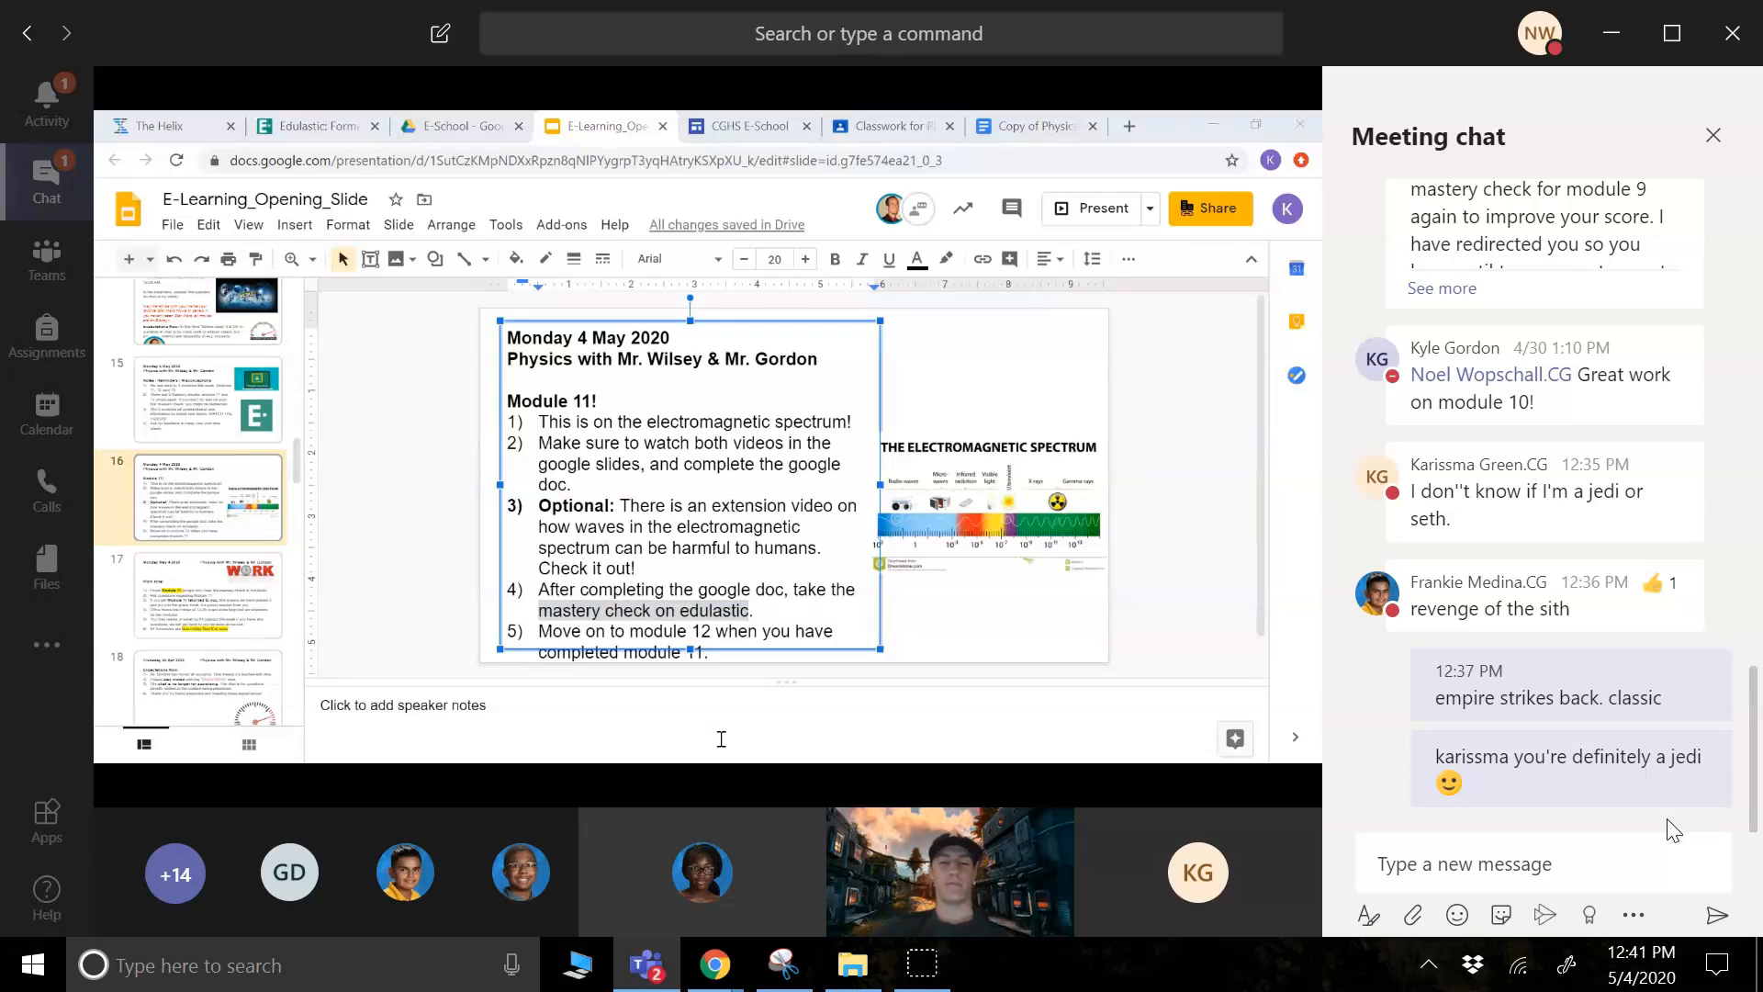
mouse_move(544, 740)
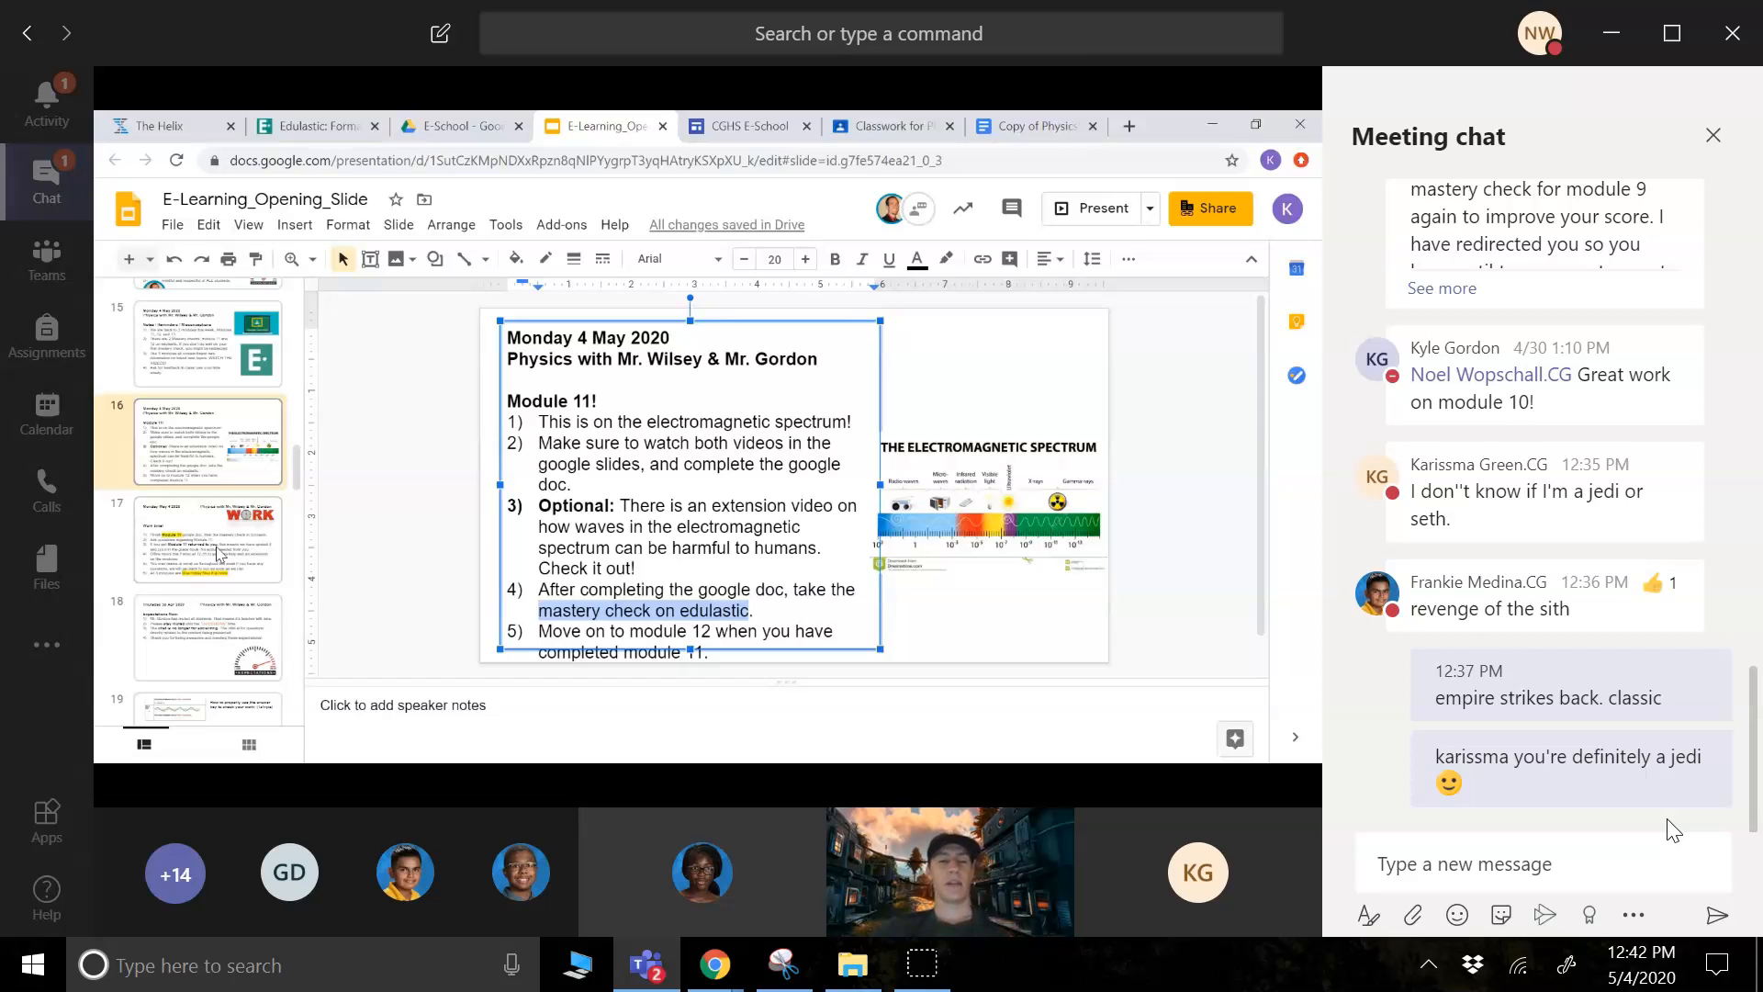
- Show the Work time slide listing Module 11 tasks due Friday May 8
left_click(207, 540)
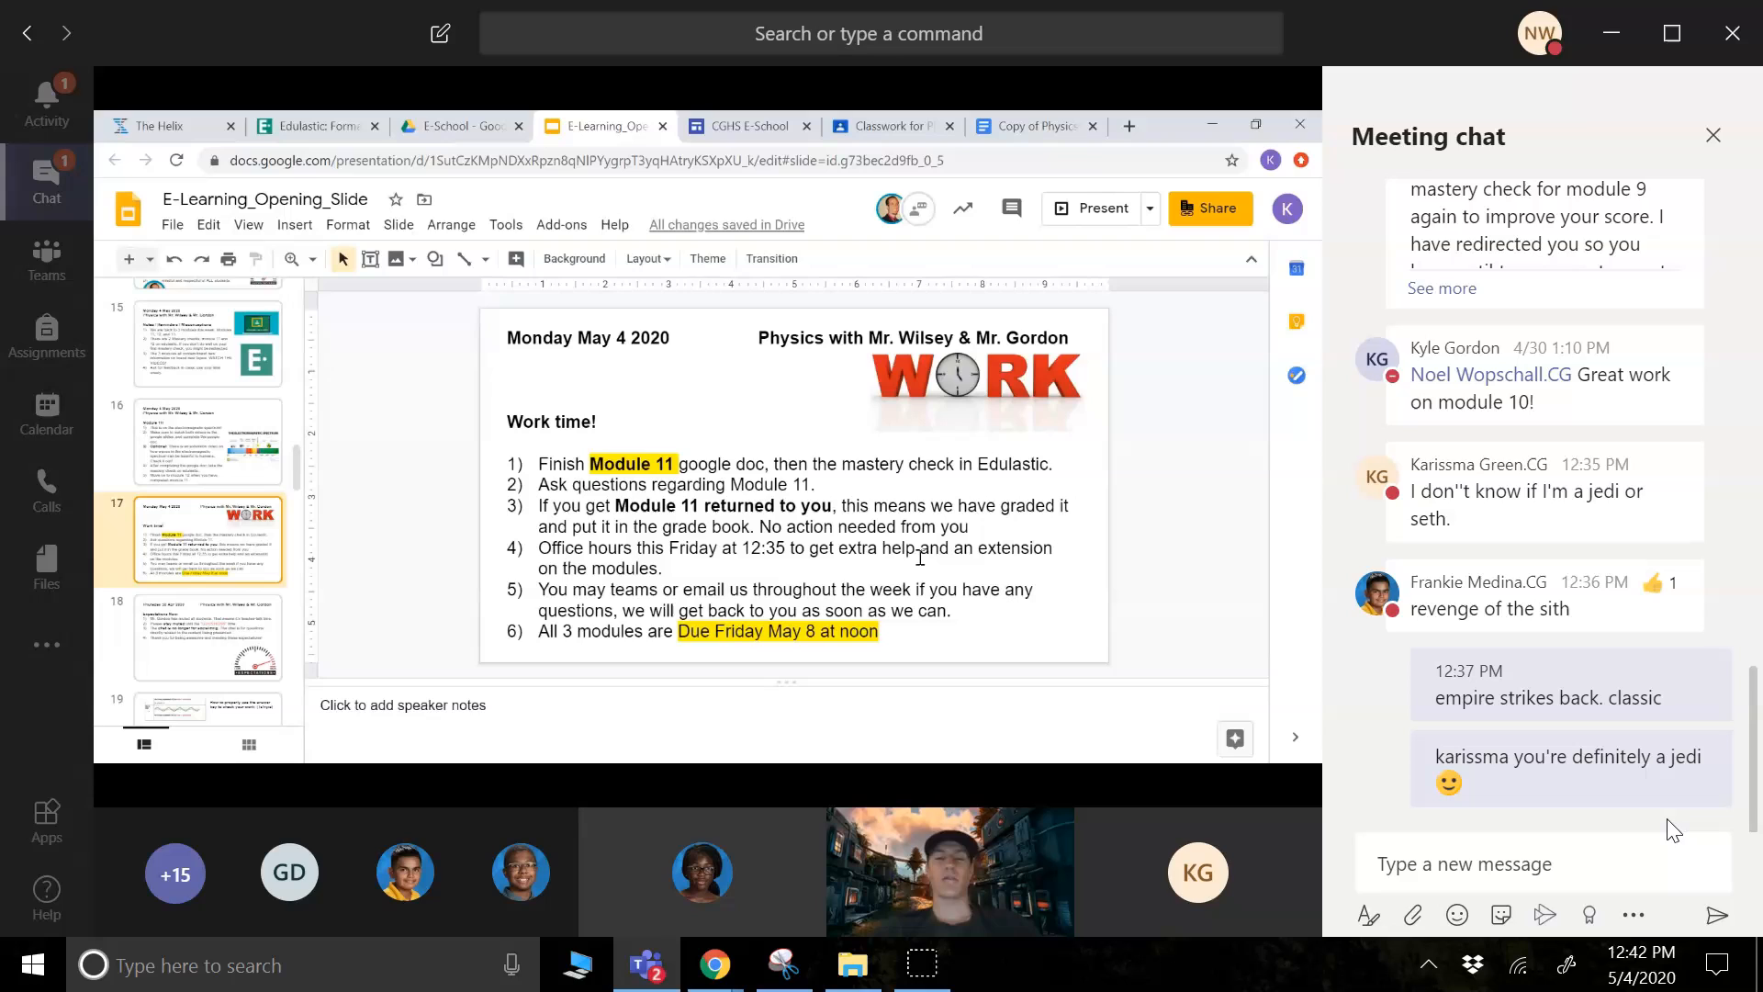
mouse_move(360, 674)
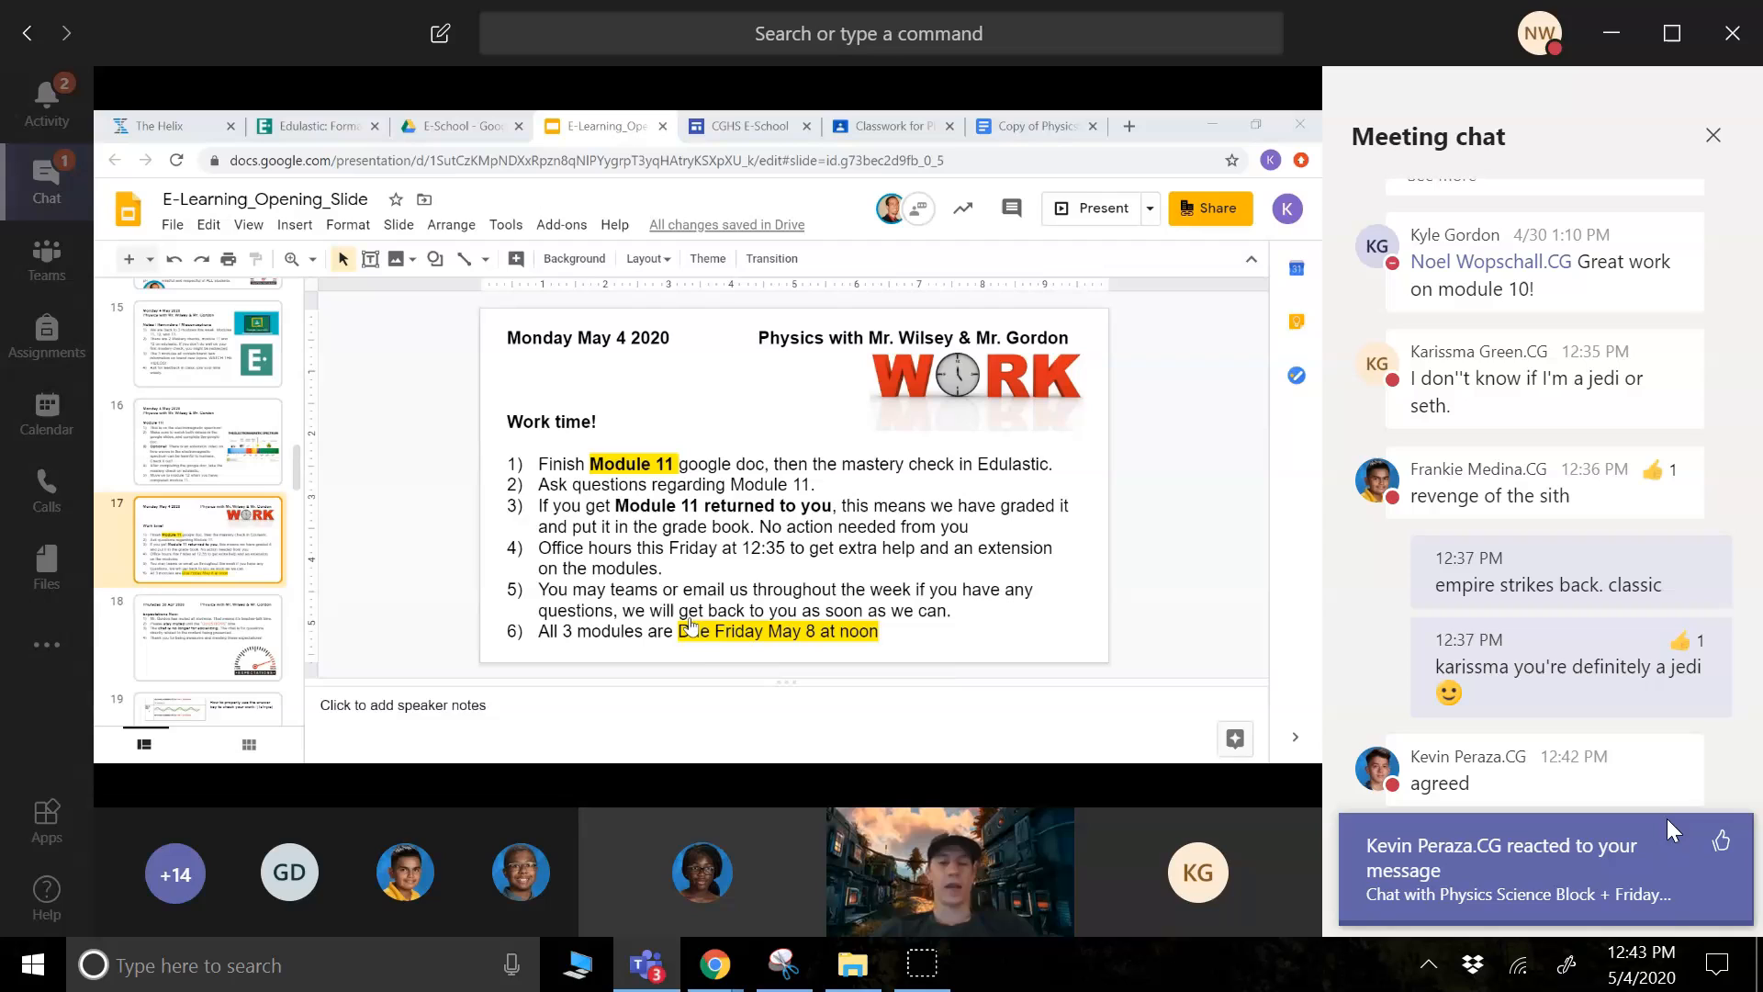
mouse_move(683, 626)
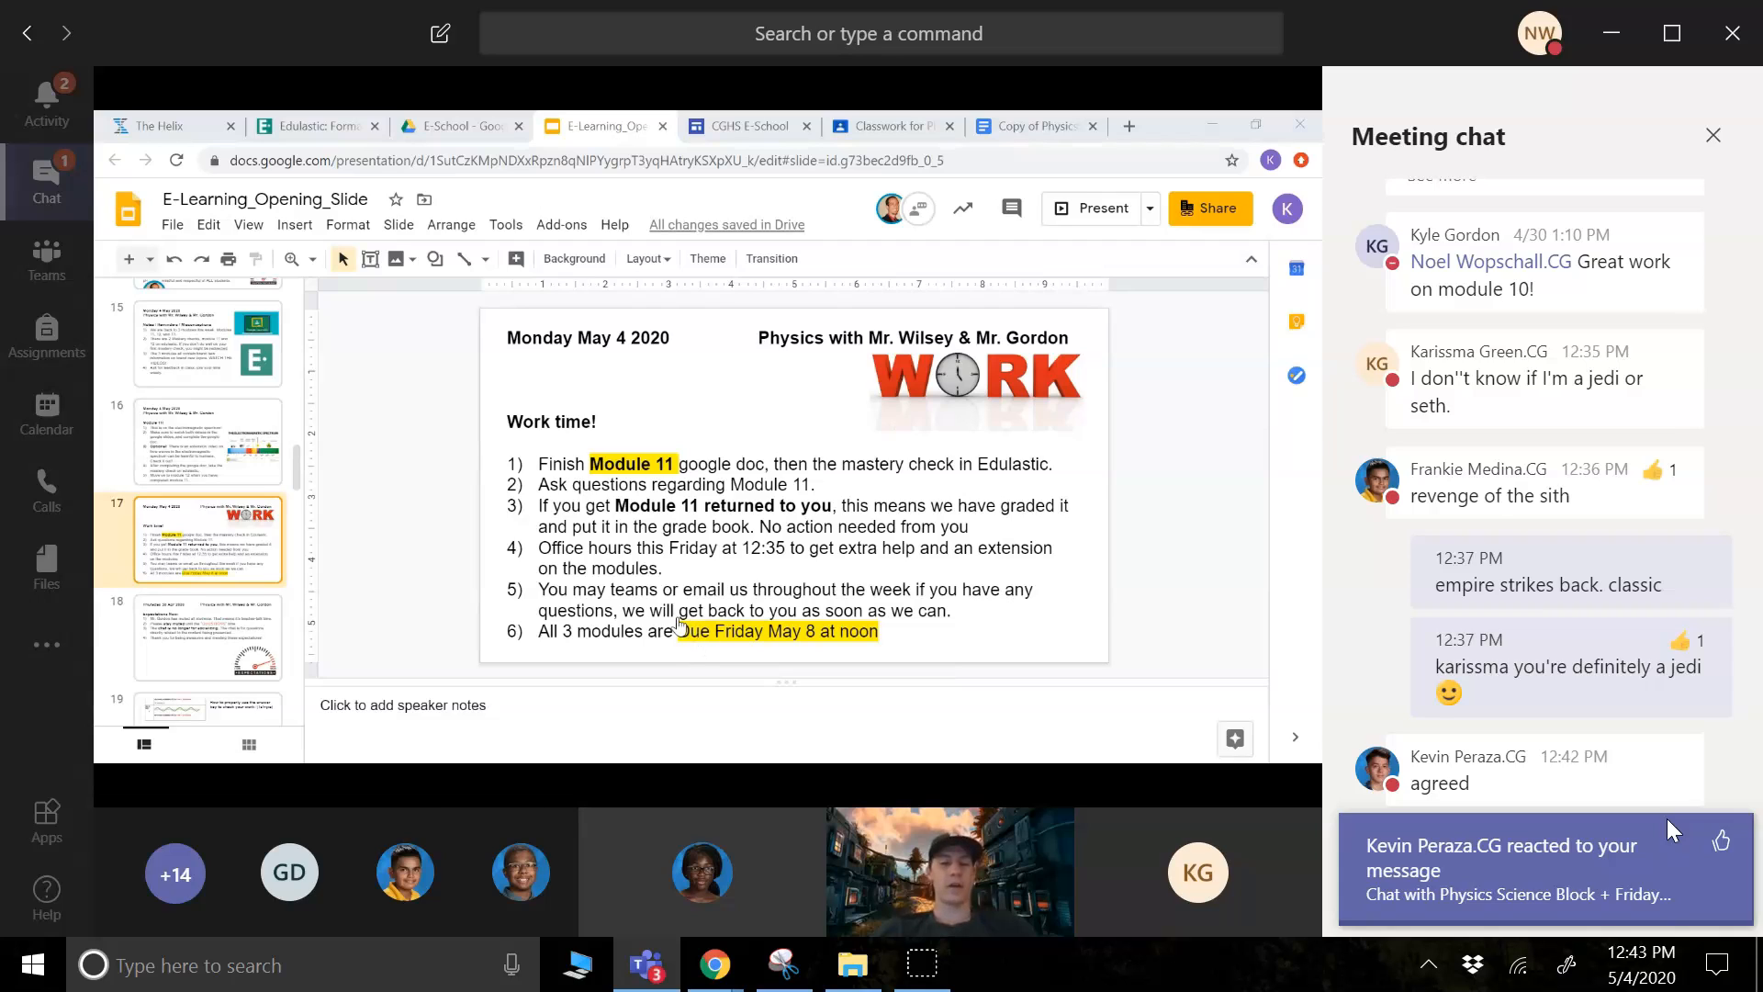